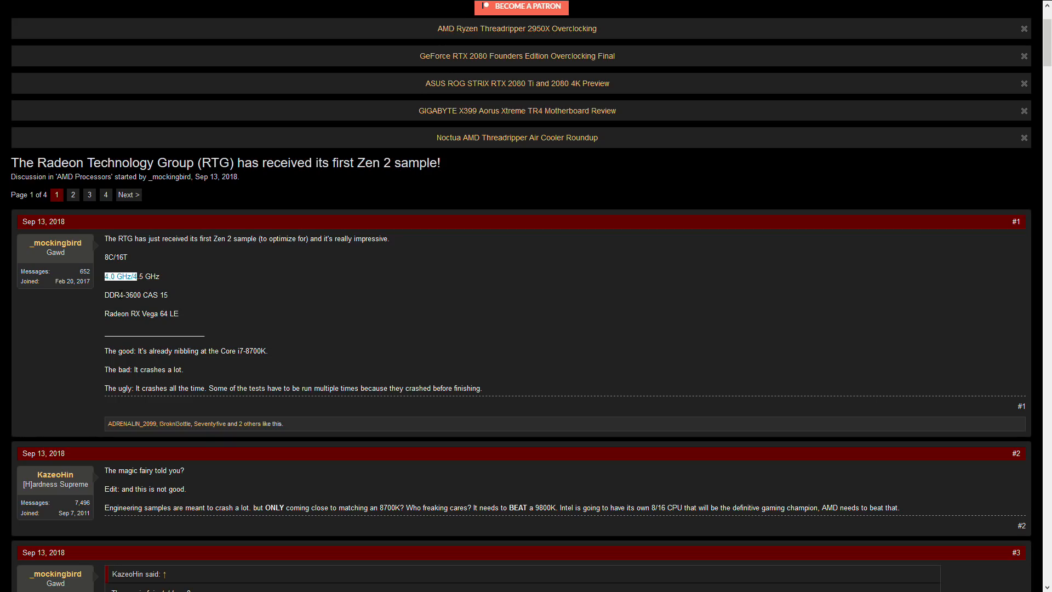
- Scroll down through the HardForum Zen 2 sample thread posts
{"action": "scroll", "scroll_direction": "down", "scroll_amount": 3}
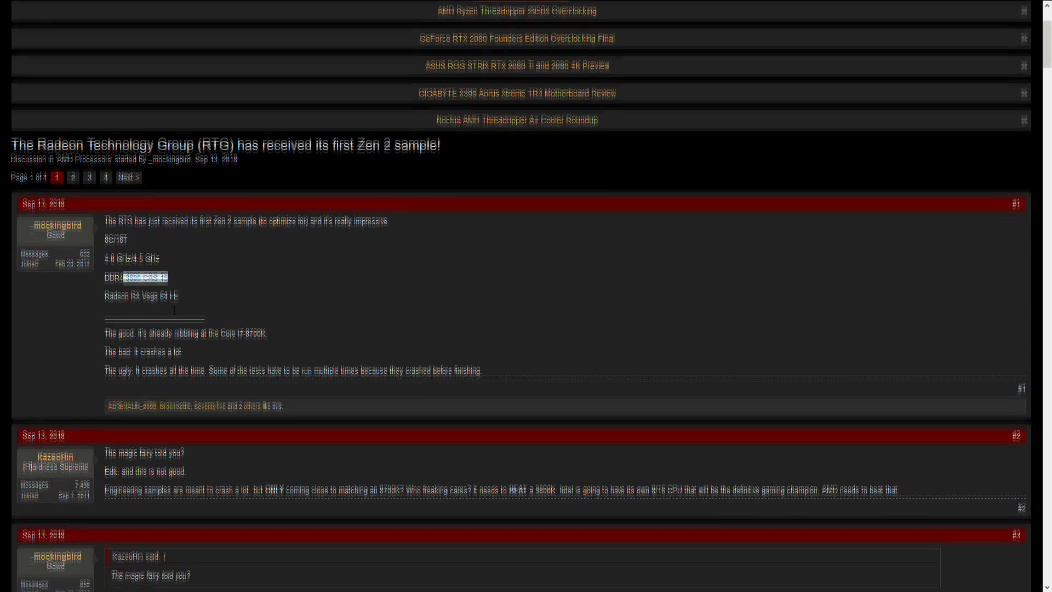
{"action": "scroll", "scroll_direction": "down", "scroll_amount": 3}
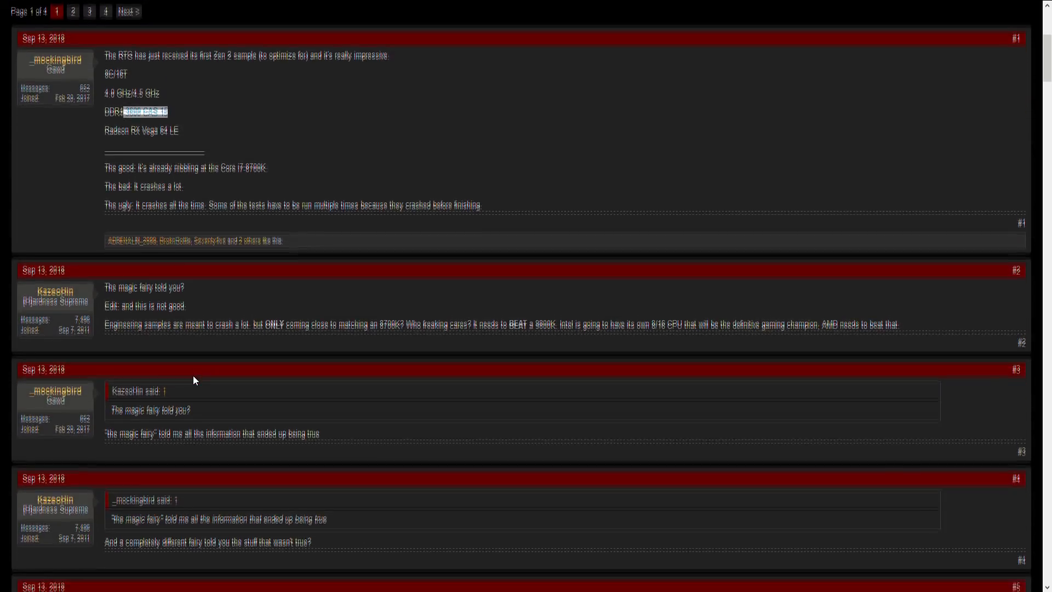
{"action": "scroll", "scroll_direction": "down", "scroll_amount": 3}
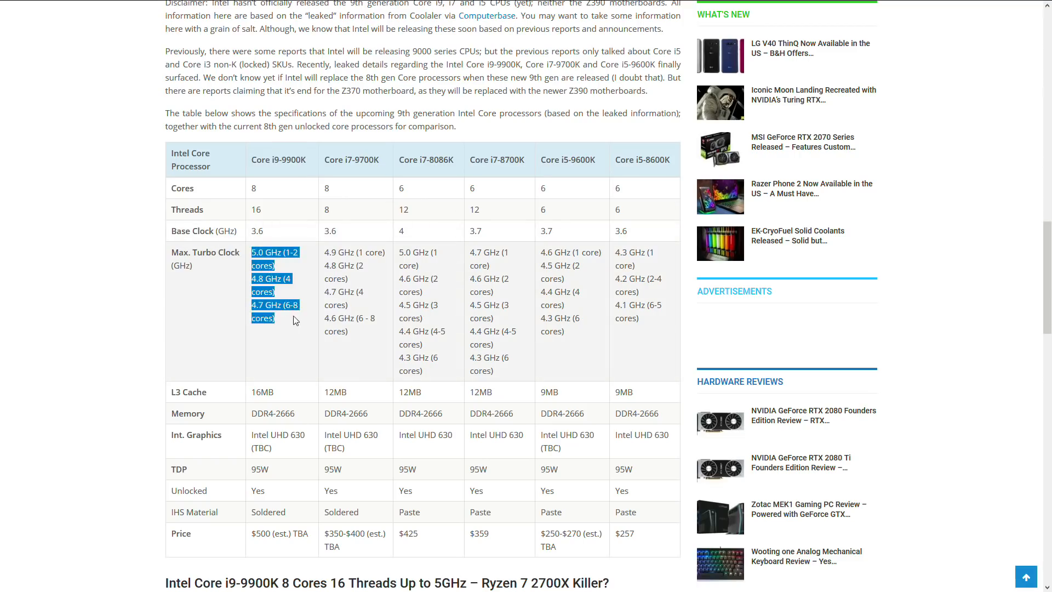
- Seek the 2600X vs 8700K IPC video to its V-Ray render-time chart
{"action": "left_click", "coordinate": [293, 320]}
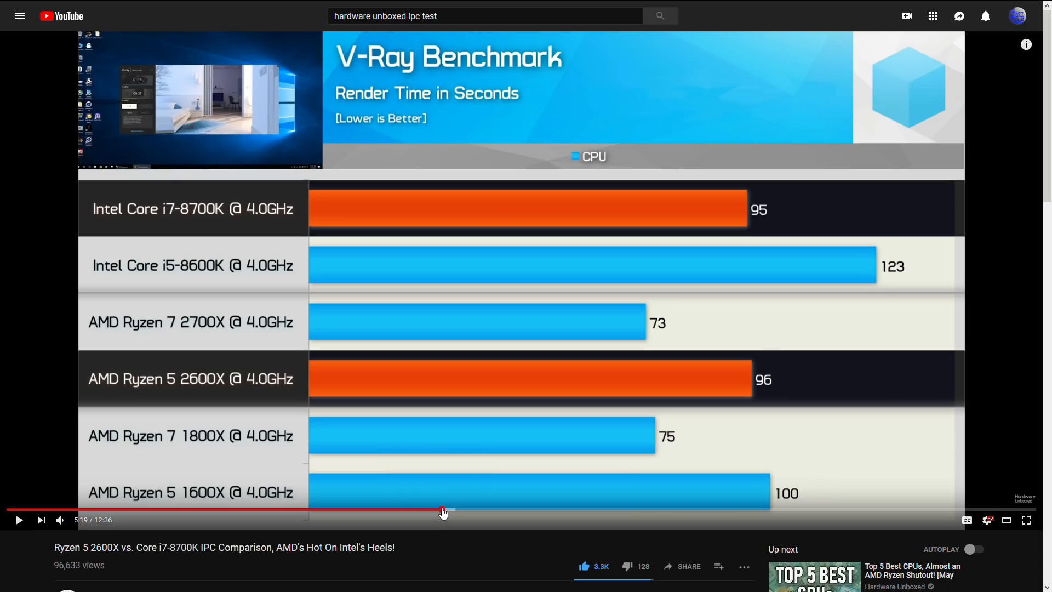
{"action": "mouse_move", "coordinate": [473, 512]}
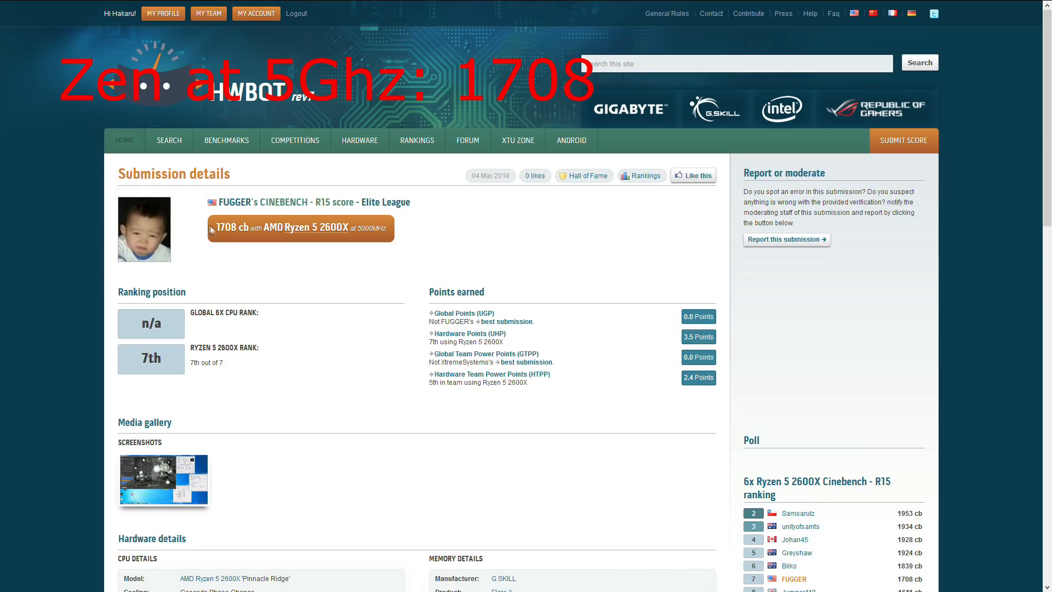
- Scroll through the HWBOT Cinebench R15 5000 MHz submission pages
{"action": "scroll", "scroll_direction": "down", "scroll_amount": 3}
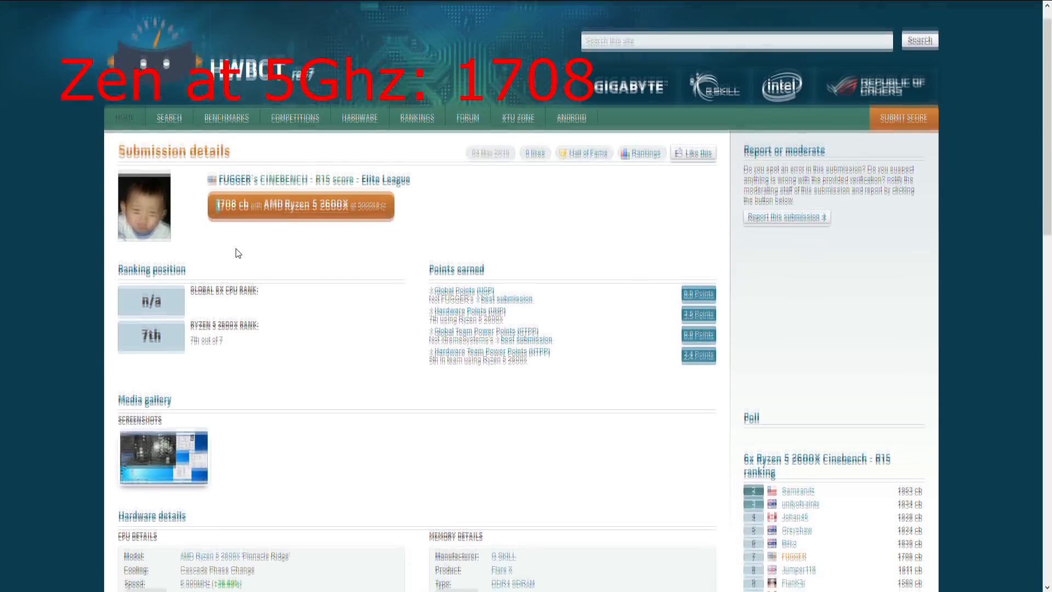
{"action": "scroll", "scroll_direction": "down", "scroll_amount": 3}
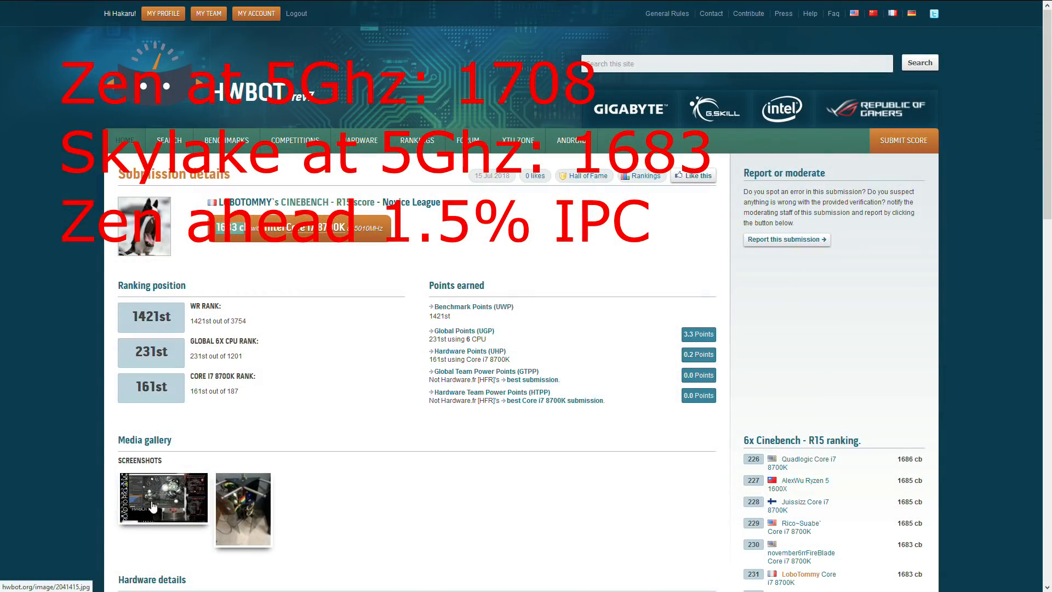
{"action": "scroll", "scroll_direction": "down", "scroll_amount": 3}
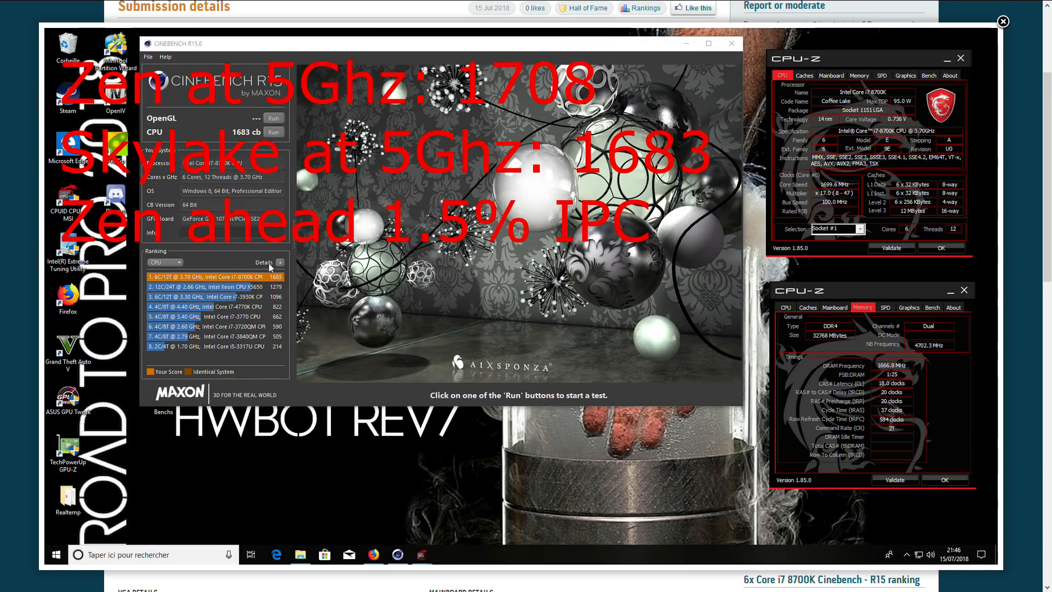
{"action": "mouse_move", "coordinate": [272, 292]}
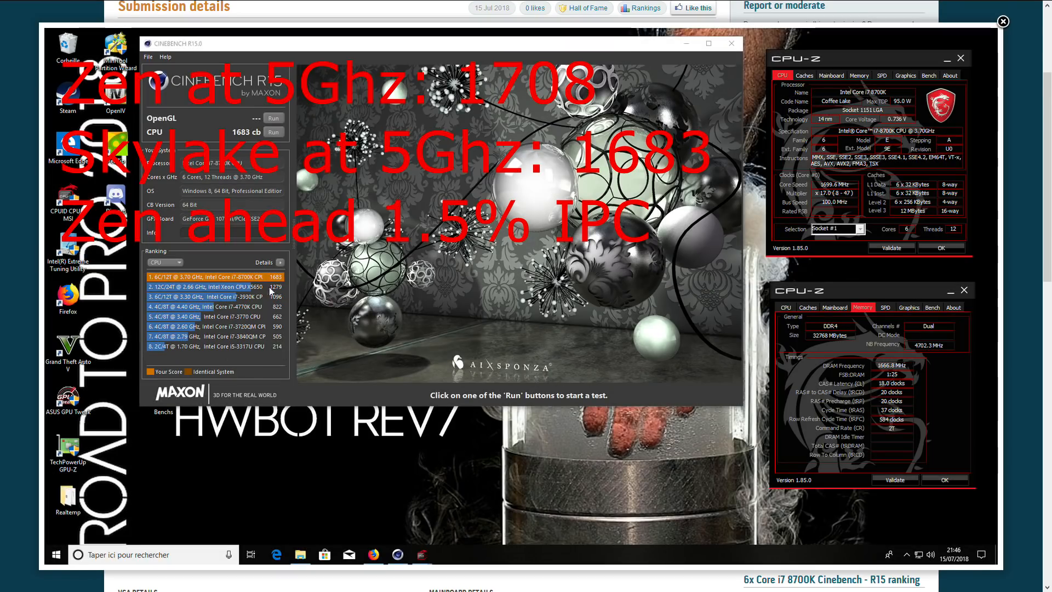
{"action": "mouse_move", "coordinate": [13, 282]}
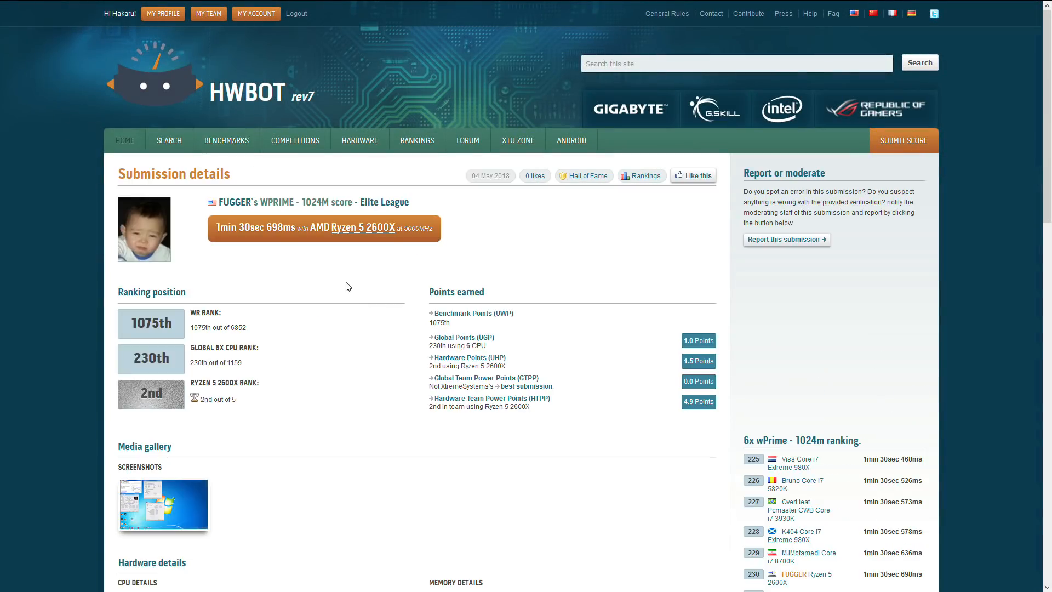
- Scroll the wPrime 1024M submission before moving to the microarchitecture PDF
{"action": "scroll", "scroll_direction": "down", "scroll_amount": 3}
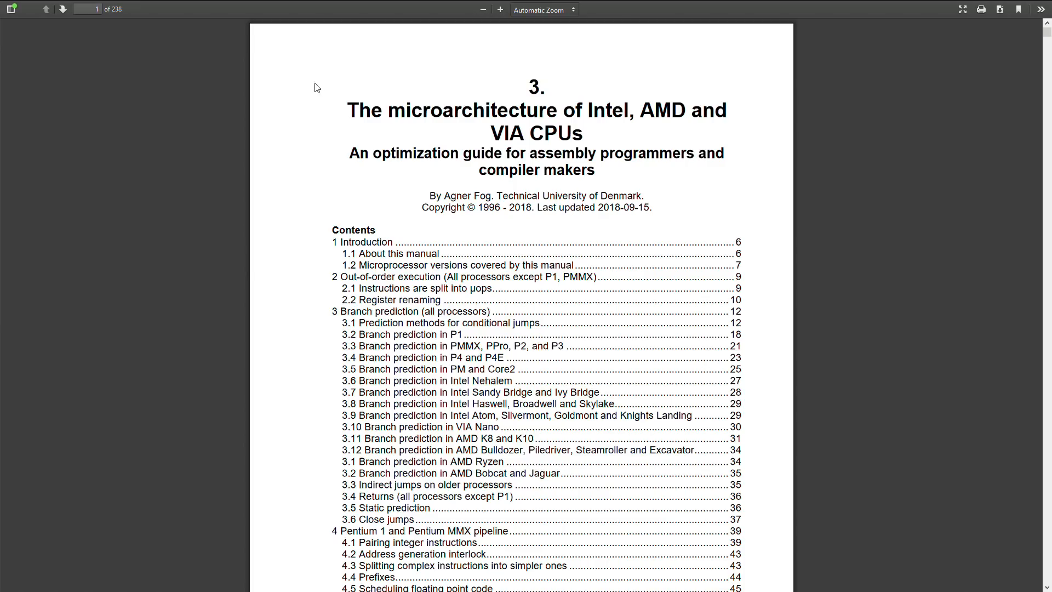
- Select the guide's subtitle and author affiliation text, then clear the selection
{"action": "left_click_drag", "start_coordinate": [531, 85], "coordinate": [582, 110]}
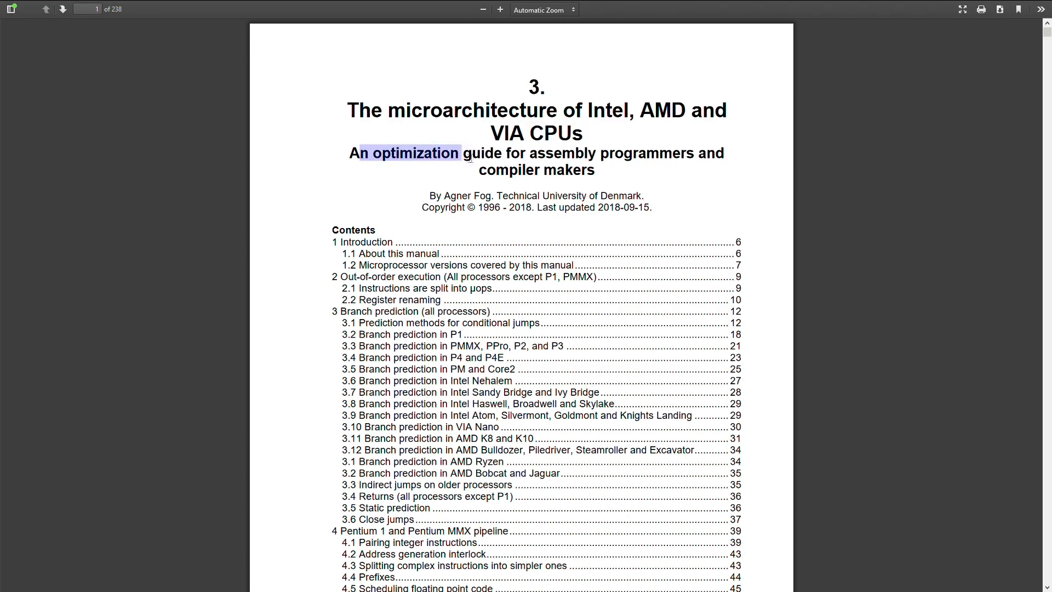
{"action": "left_click_drag", "start_coordinate": [465, 154], "coordinate": [669, 153]}
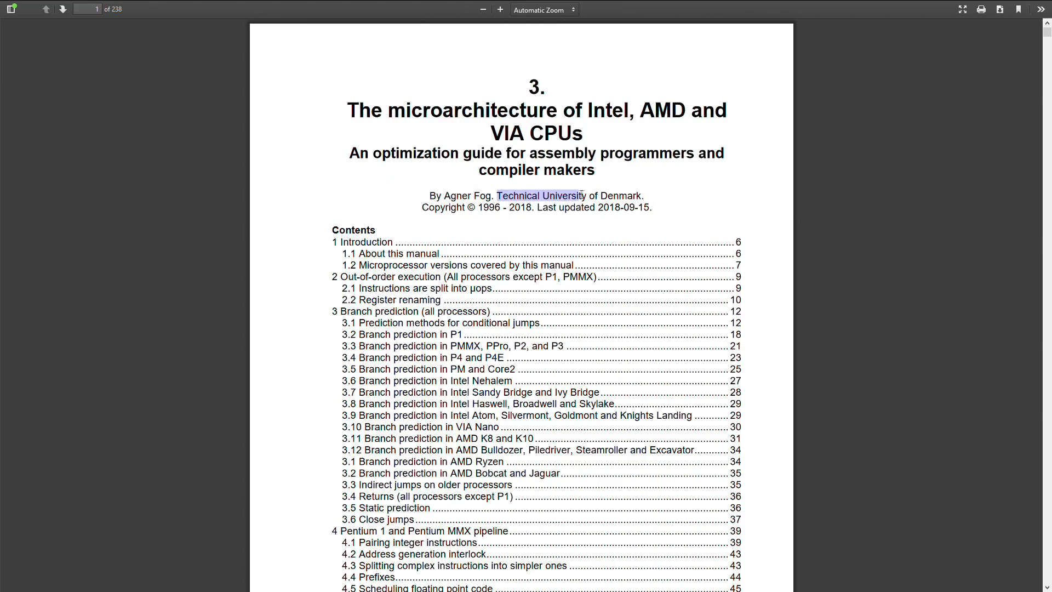
{"action": "left_click", "coordinate": [509, 215]}
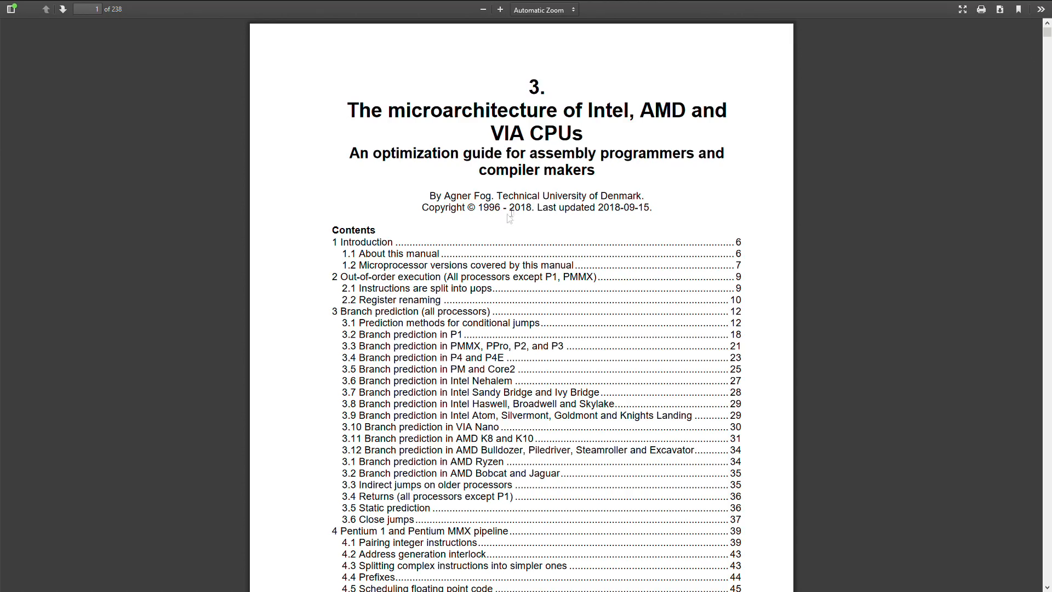
- Scroll through the AMD Ryzen pipeline and bottleneck pages 215–221
{"action": "scroll", "scroll_direction": "down", "scroll_amount": 3}
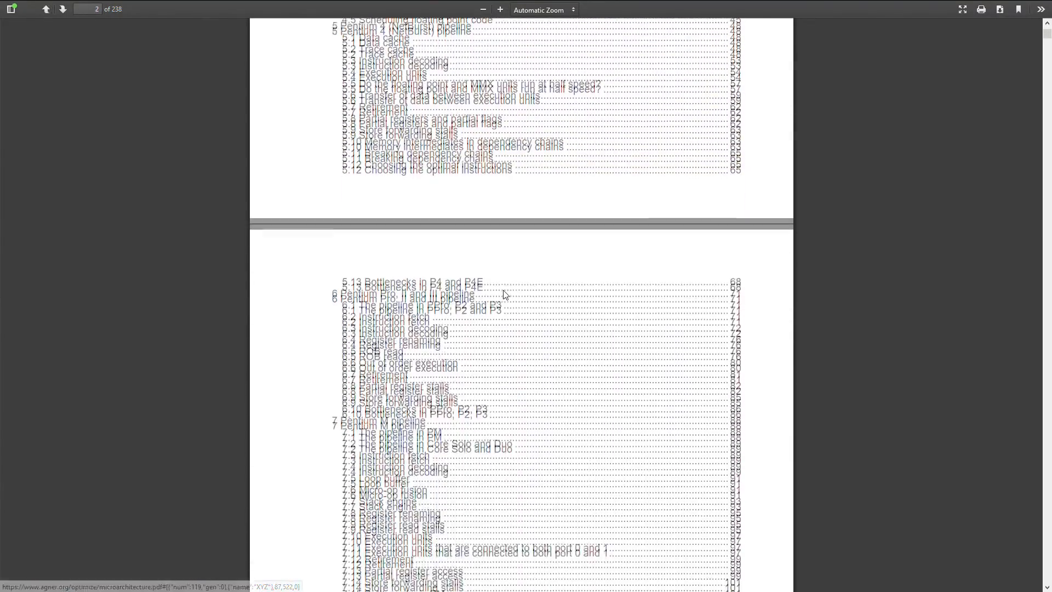
{"action": "scroll", "scroll_direction": "down", "scroll_amount": 3}
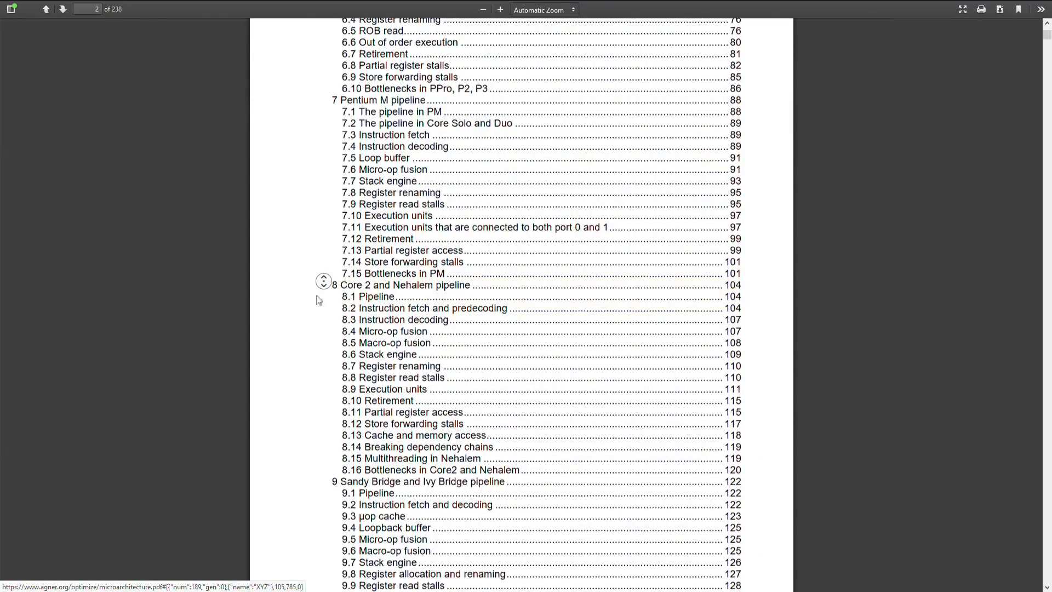
{"action": "scroll", "scroll_direction": "down", "scroll_amount": 3}
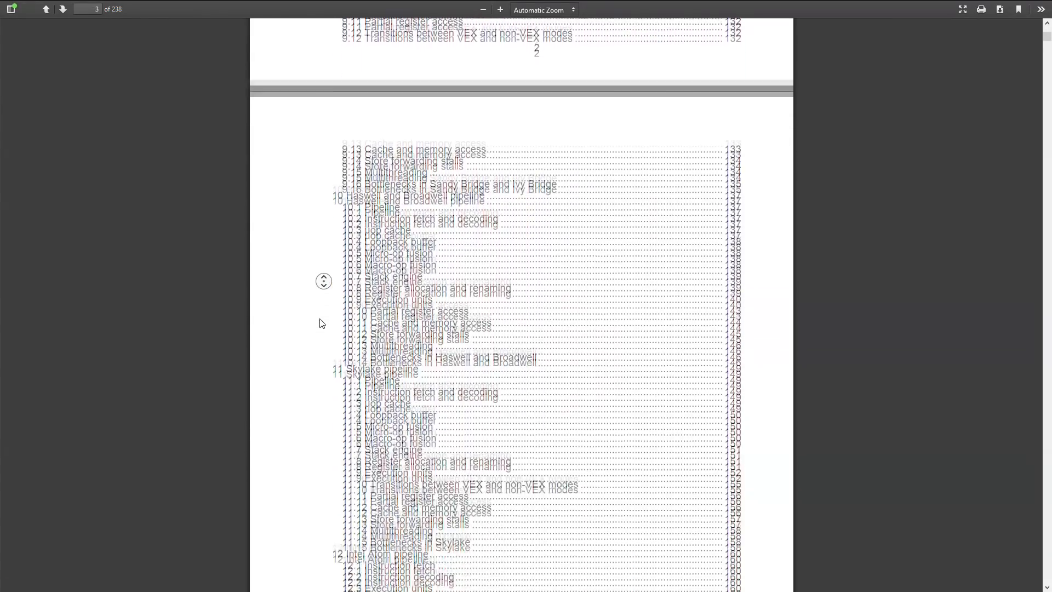
{"action": "scroll", "scroll_direction": "down", "scroll_amount": 3}
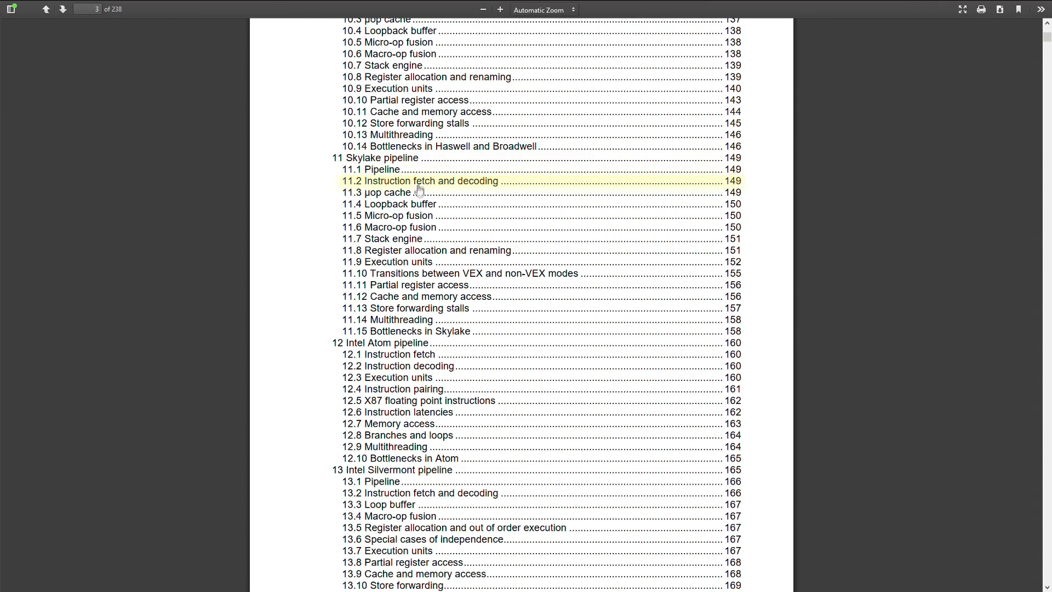
{"action": "mouse_move", "coordinate": [390, 308]}
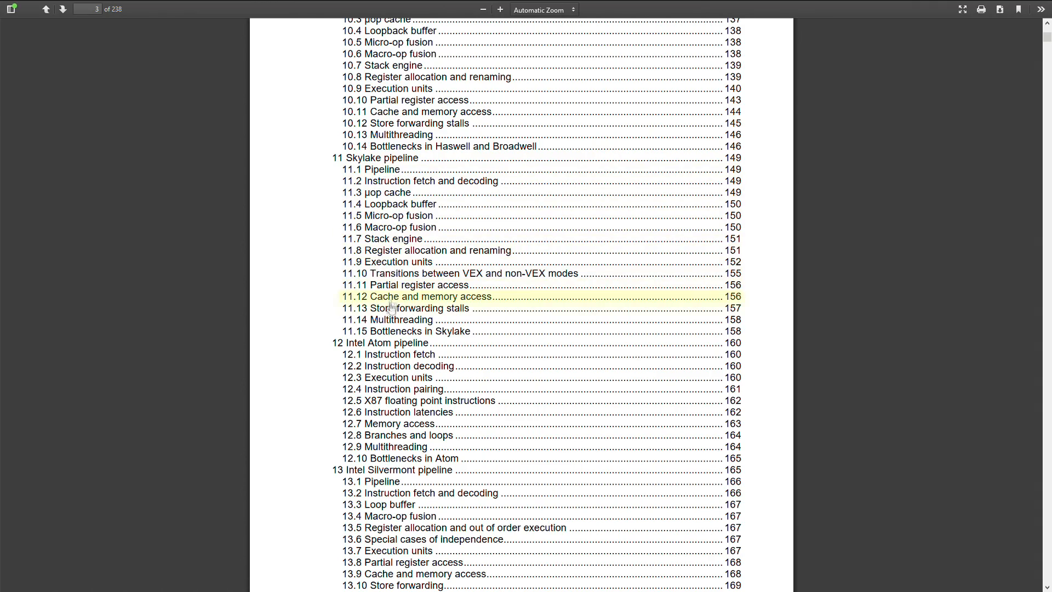
{"action": "scroll", "scroll_direction": "down", "scroll_amount": 3}
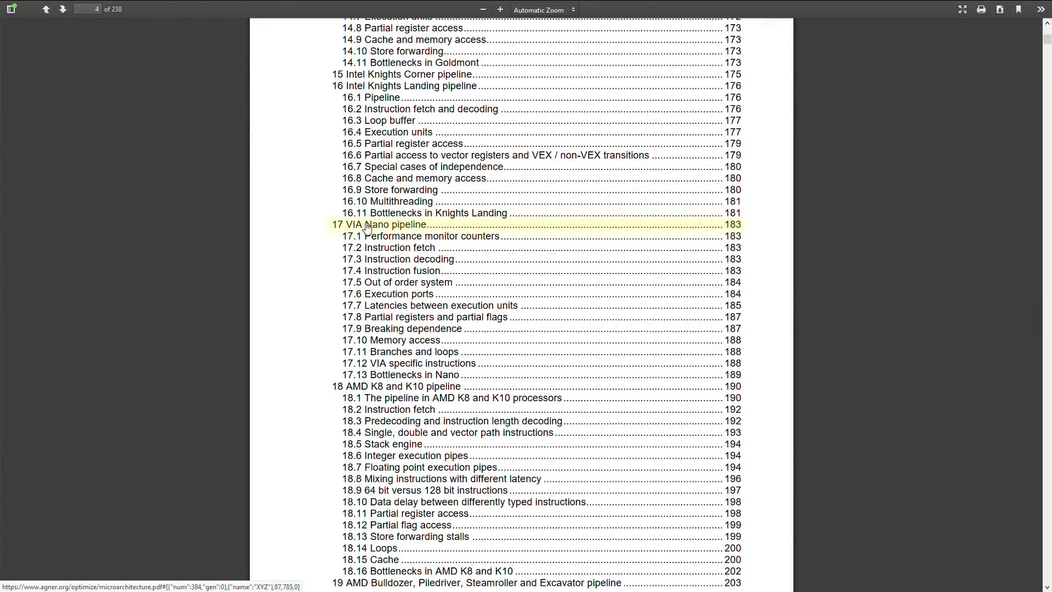
{"action": "scroll", "scroll_direction": "down", "scroll_amount": 3}
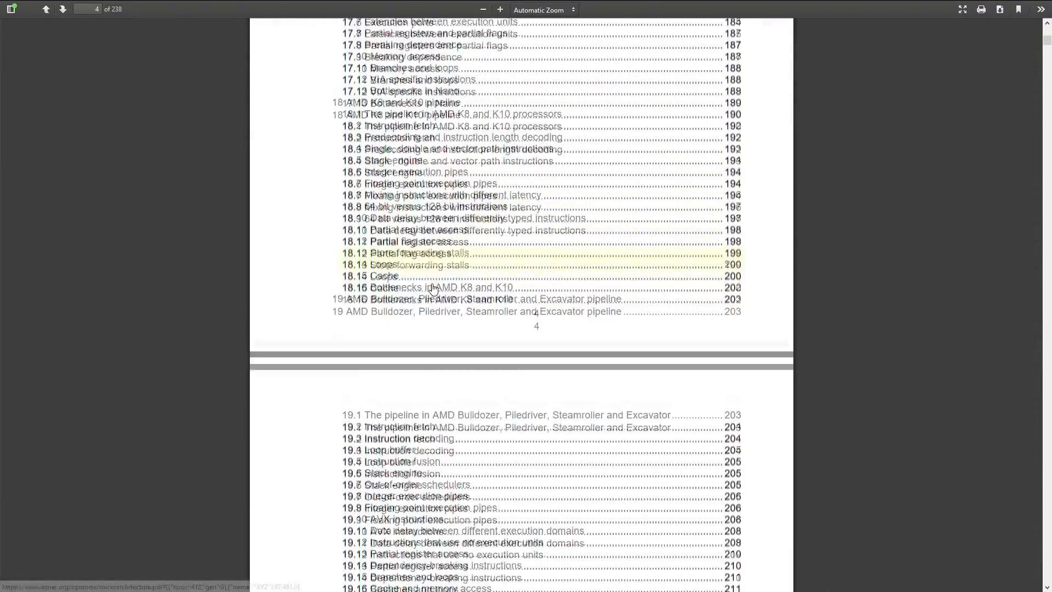
{"action": "scroll", "scroll_direction": "down", "scroll_amount": 3}
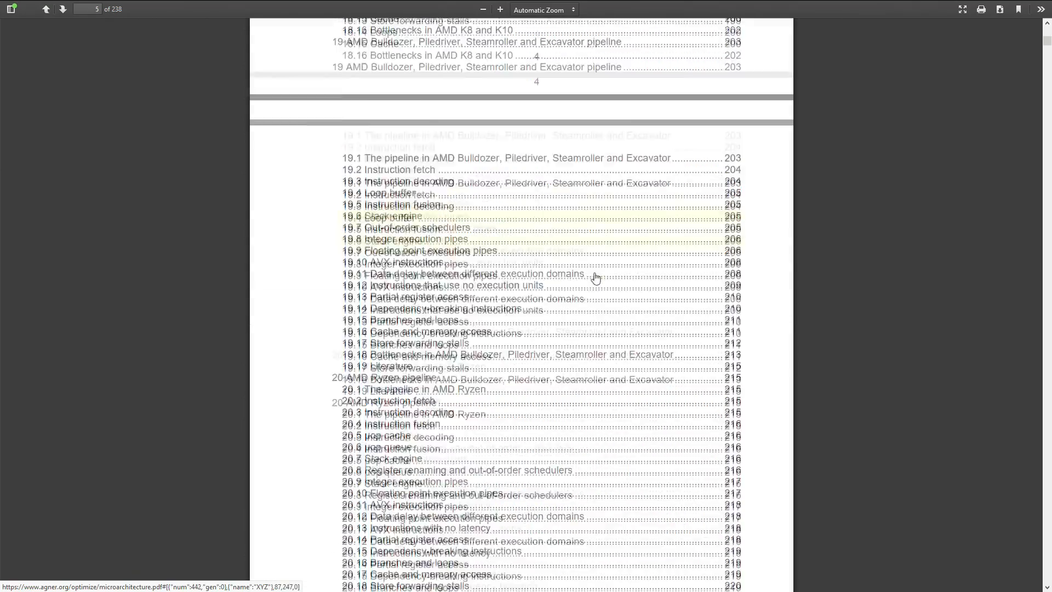
- Jump to chapter 11 Skylake pipeline on page 149 and select a line there
{"action": "left_click", "coordinate": [426, 390]}
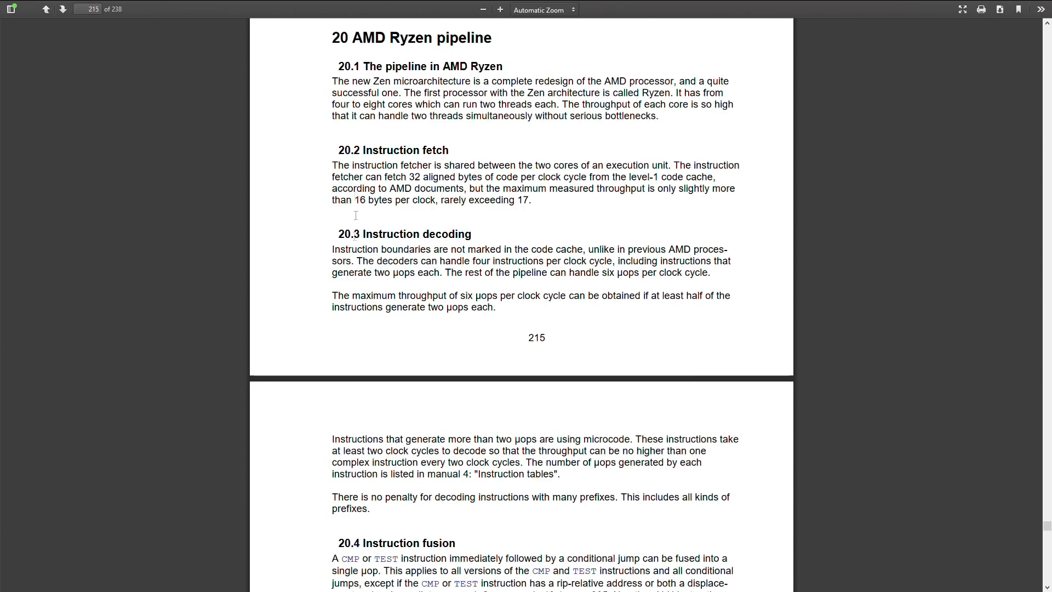
{"action": "scroll", "scroll_direction": "down", "scroll_amount": 3}
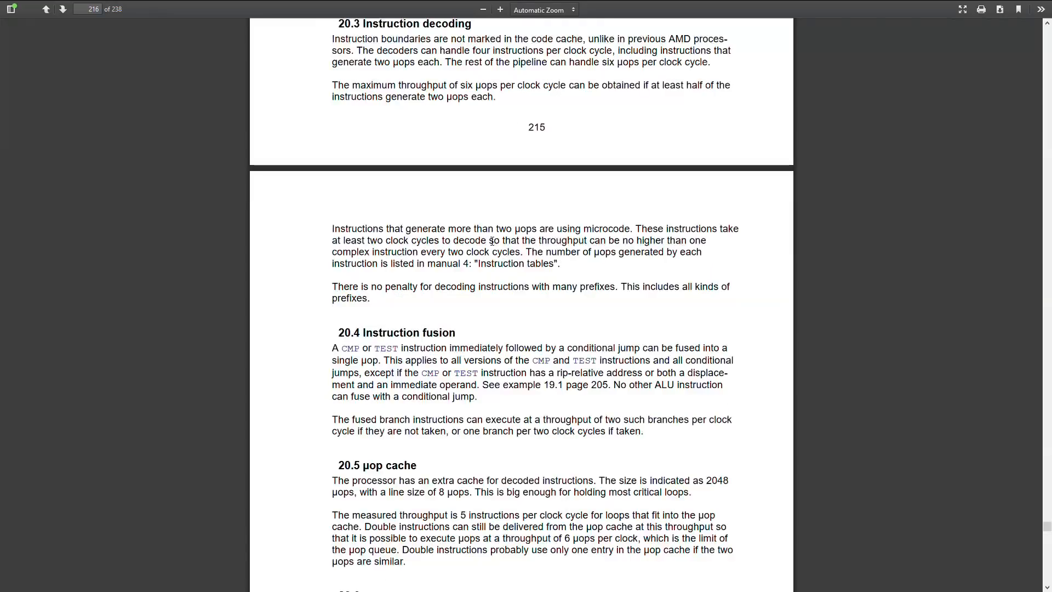
{"action": "scroll", "scroll_direction": "down", "scroll_amount": 3}
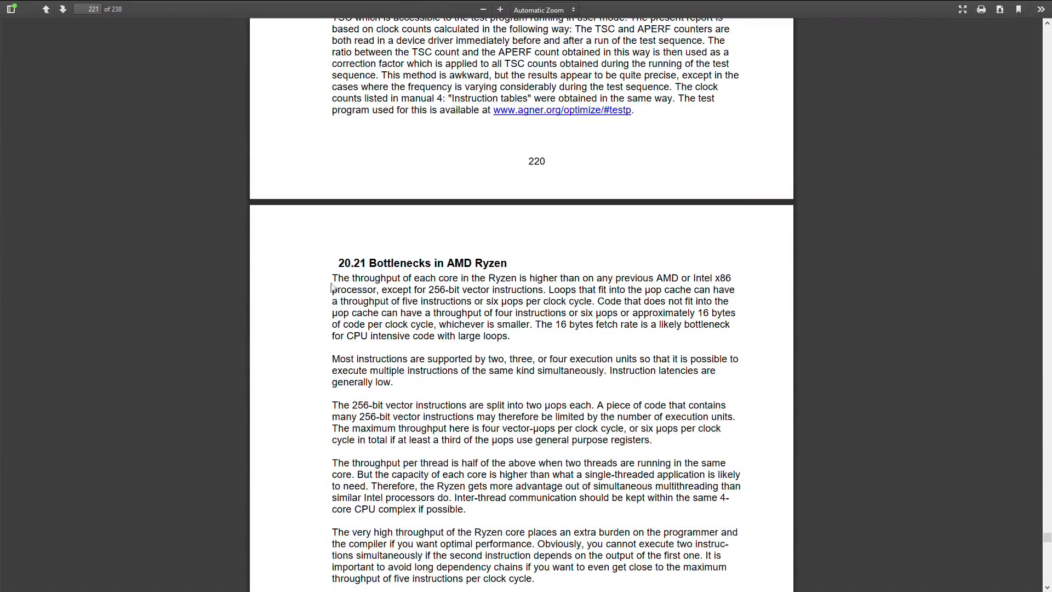
{"action": "left_click_drag", "start_coordinate": [333, 277], "coordinate": [631, 277]}
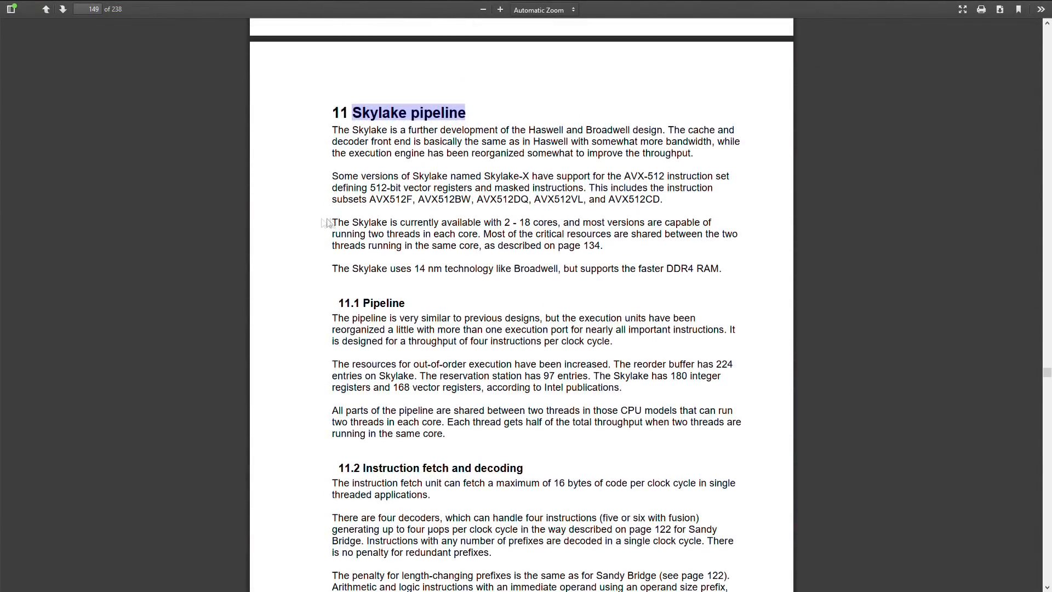
- Highlight Skylake's 16 bytes per clock instruction fetch limit on page 149
{"action": "scroll", "scroll_direction": "down", "scroll_amount": 3}
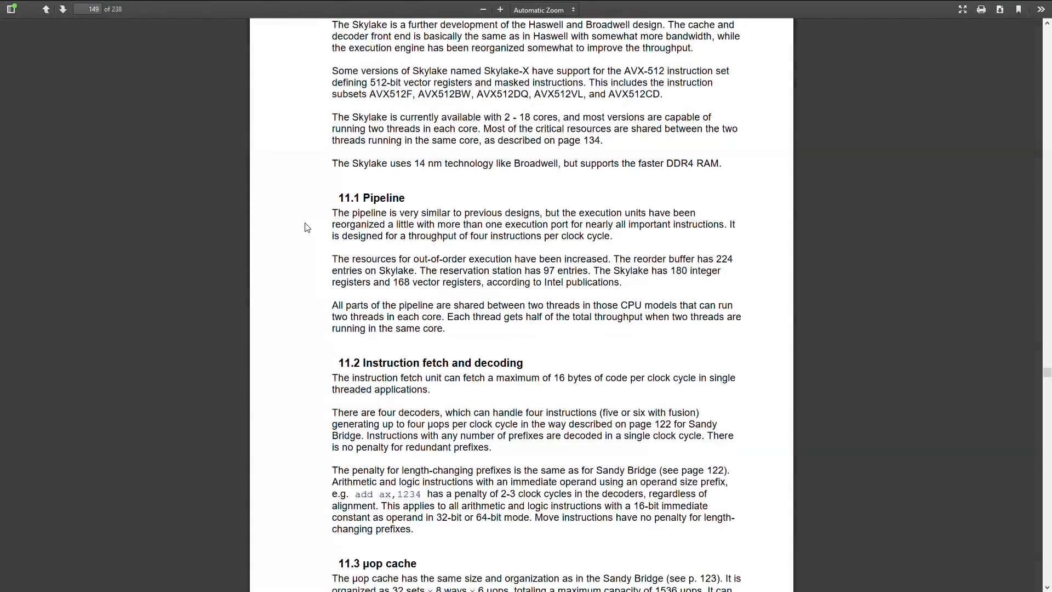
{"action": "scroll", "scroll_direction": "down", "scroll_amount": 3}
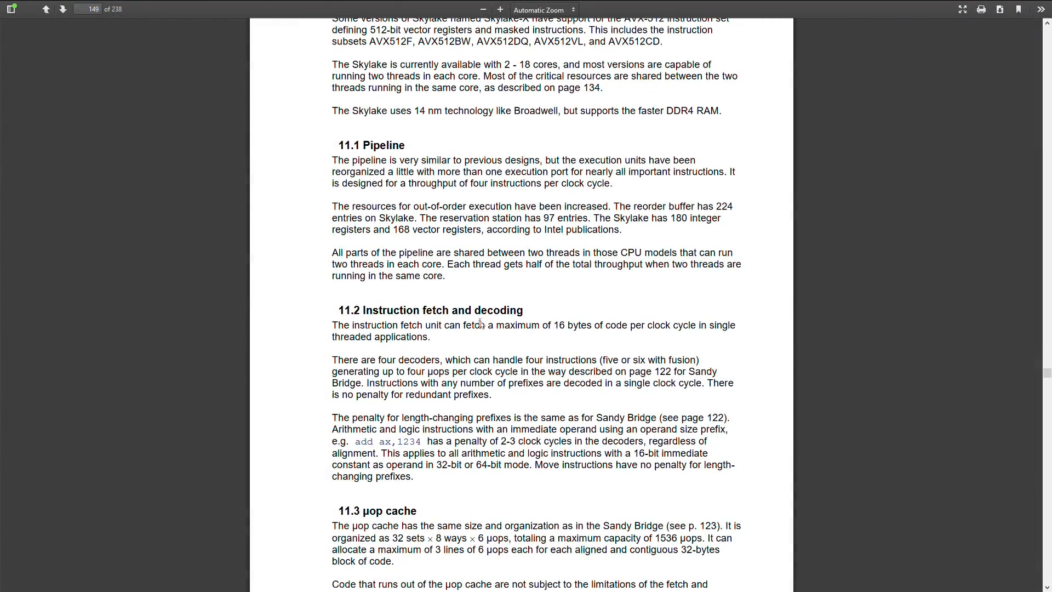
{"action": "left_click_drag", "start_coordinate": [495, 325], "coordinate": [708, 325]}
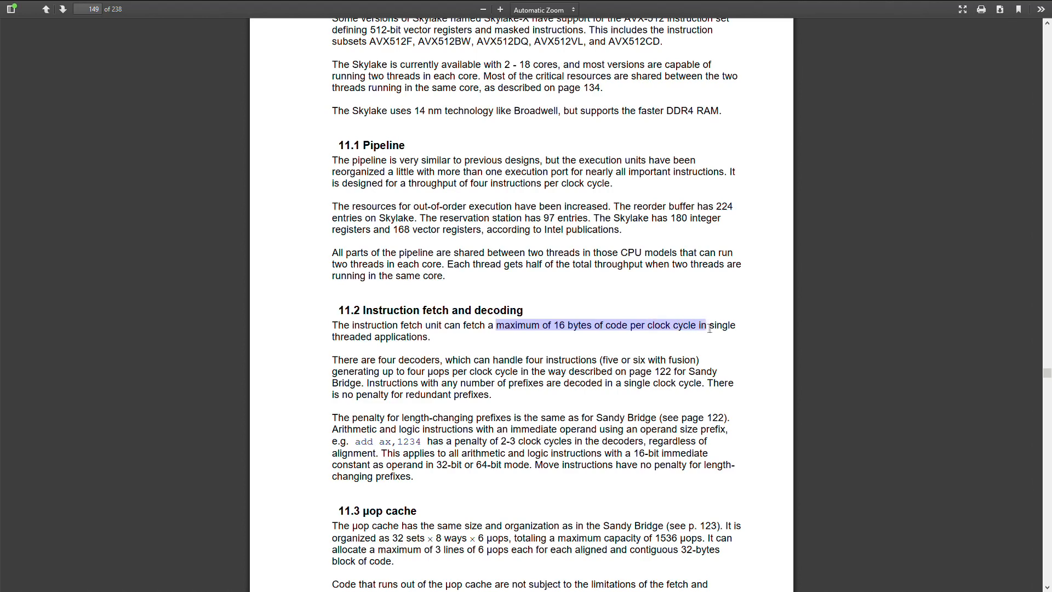
{"action": "left_click_drag", "start_coordinate": [707, 324], "coordinate": [416, 337]}
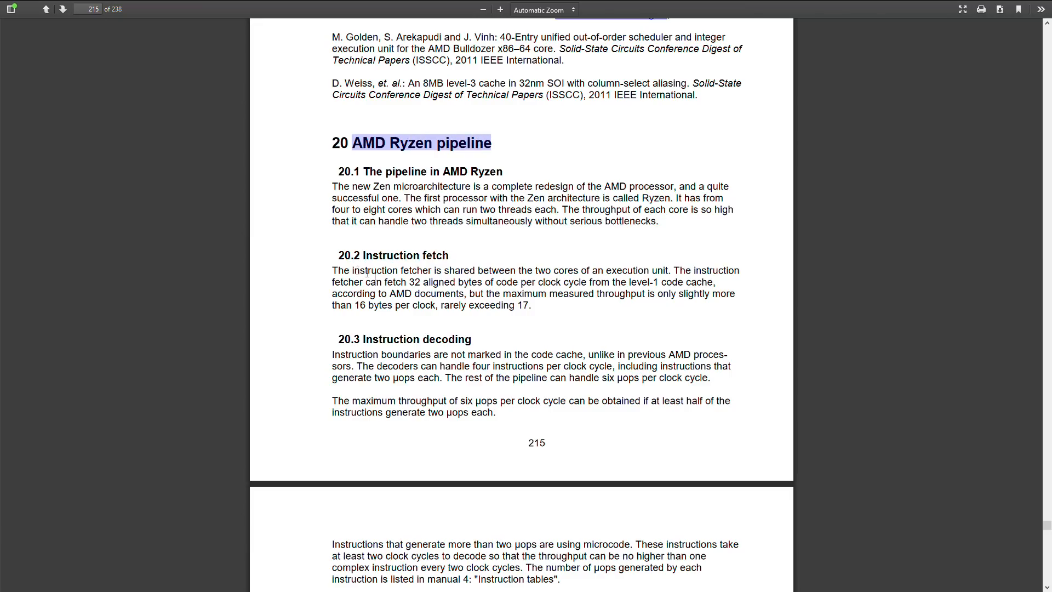
{"action": "left_click_drag", "start_coordinate": [342, 270], "coordinate": [574, 271]}
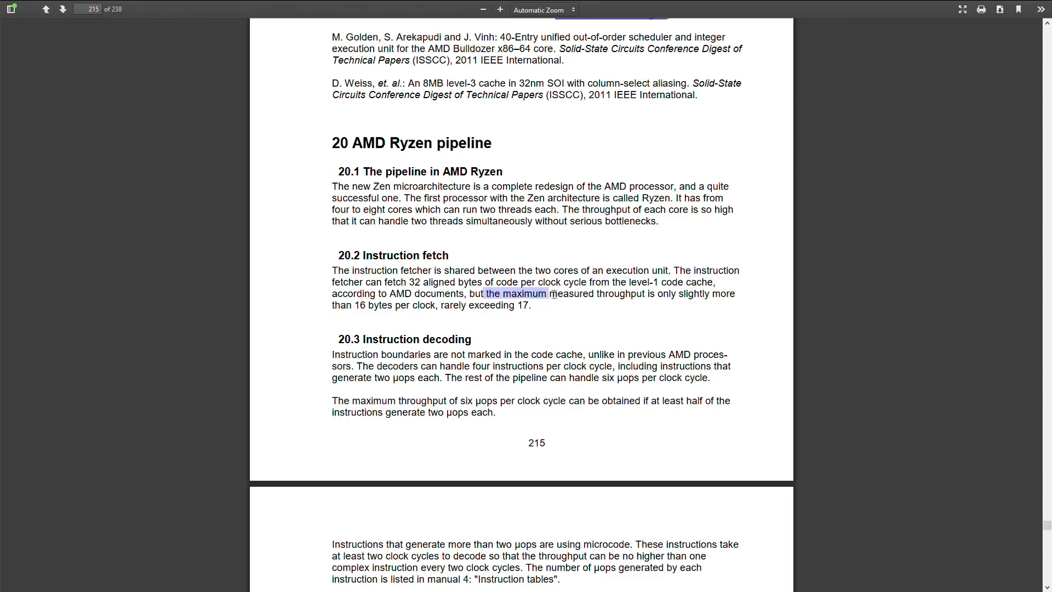
- Highlight Ryzen's 16 bytes per clock fetch throughput and four-wide decoders sentences
{"action": "left_click_drag", "start_coordinate": [551, 294], "coordinate": [735, 293]}
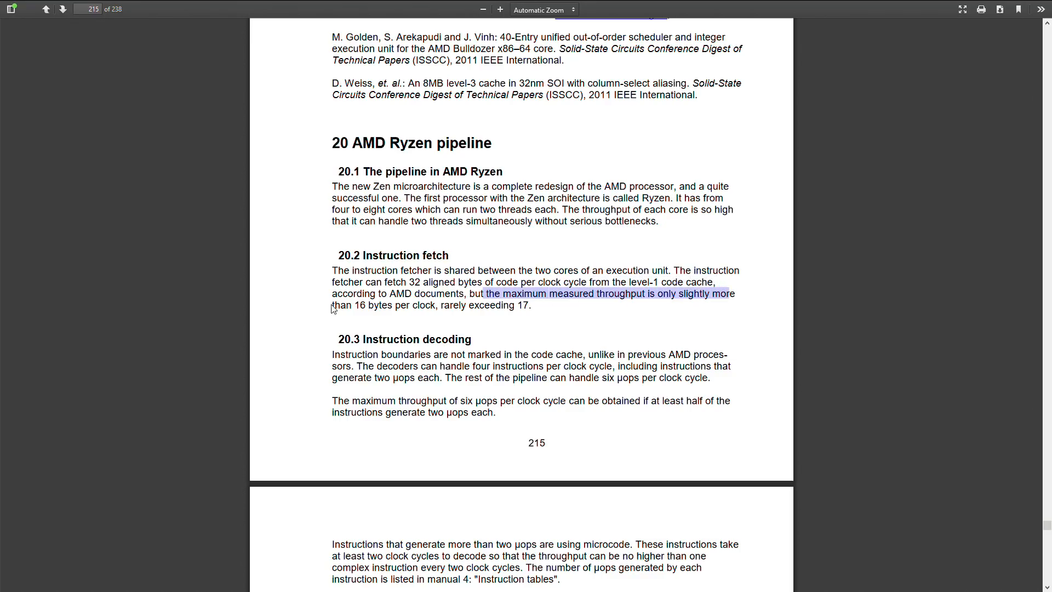
{"action": "left_click_drag", "start_coordinate": [723, 294], "coordinate": [500, 305]}
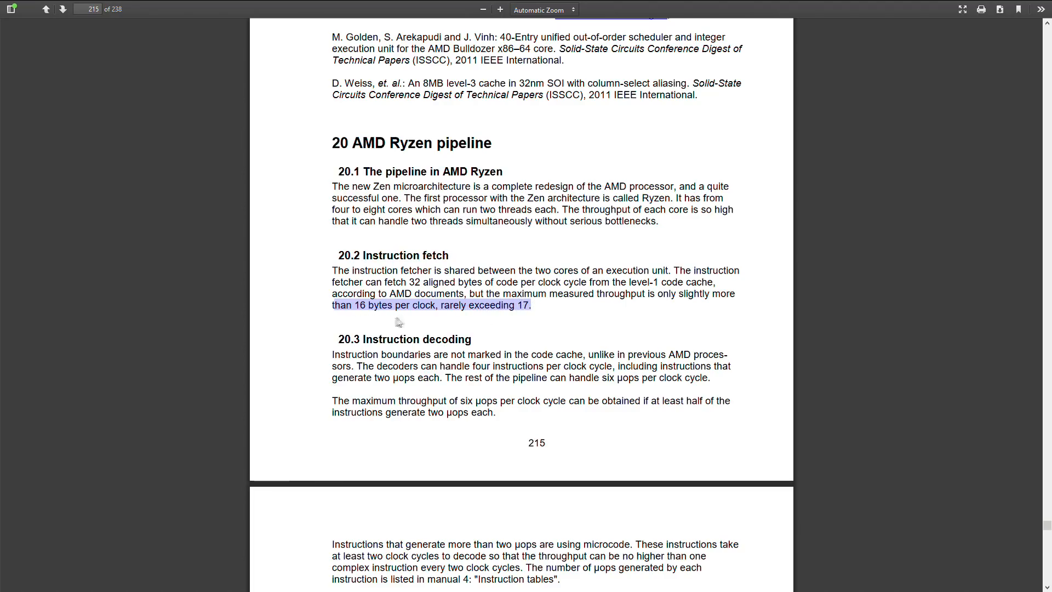
{"action": "mouse_move", "coordinate": [527, 315]}
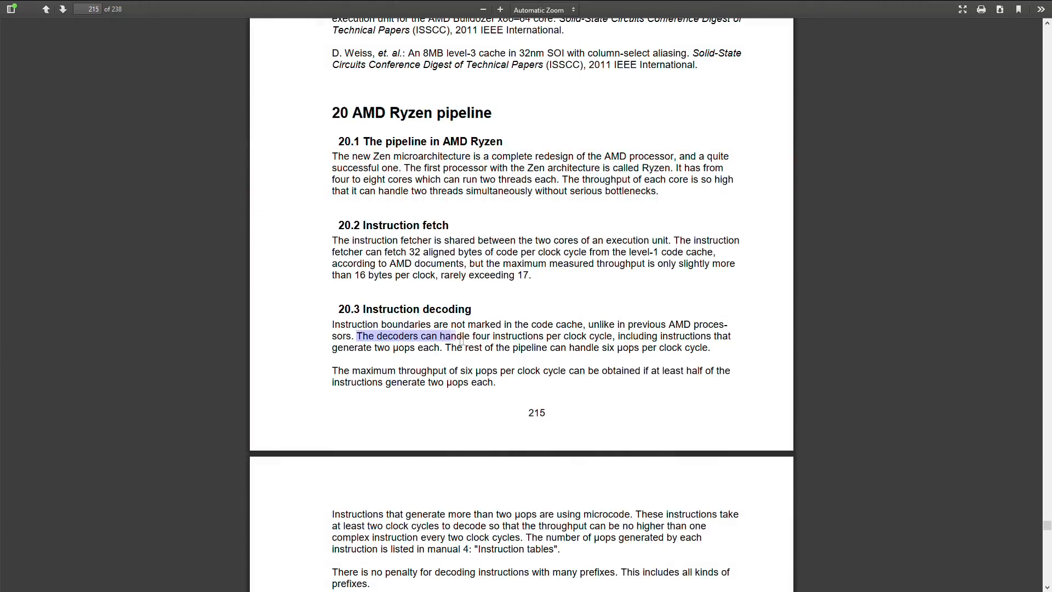
{"action": "left_click_drag", "start_coordinate": [461, 336], "coordinate": [611, 335]}
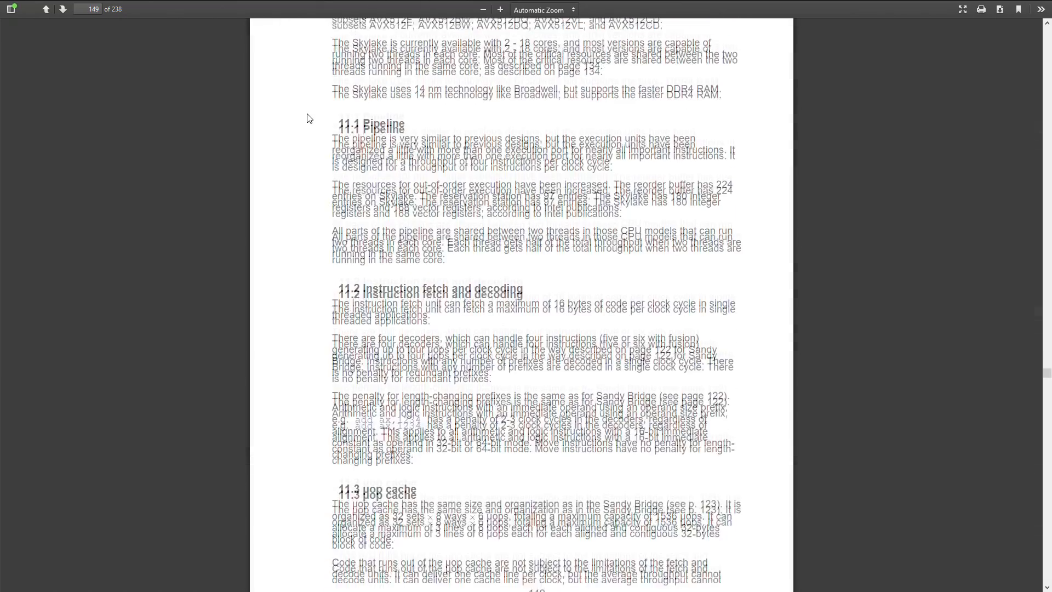
- Highlight Skylake's four decoders and Ryzen's six µops per clock maximum, then clear the selection
{"action": "scroll", "scroll_direction": "down", "scroll_amount": 3}
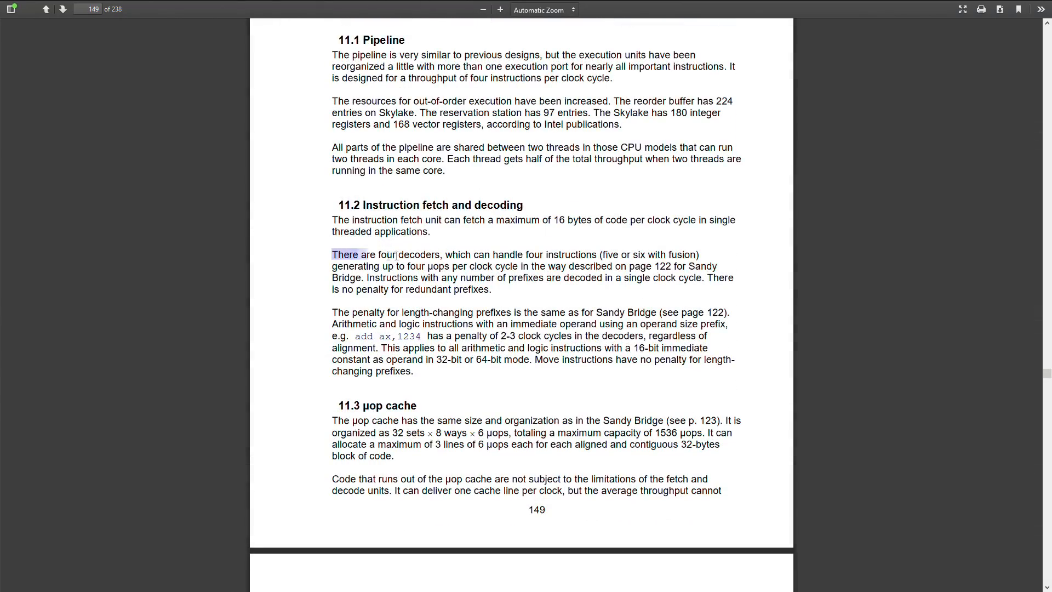
{"action": "left_click_drag", "start_coordinate": [332, 255], "coordinate": [588, 254]}
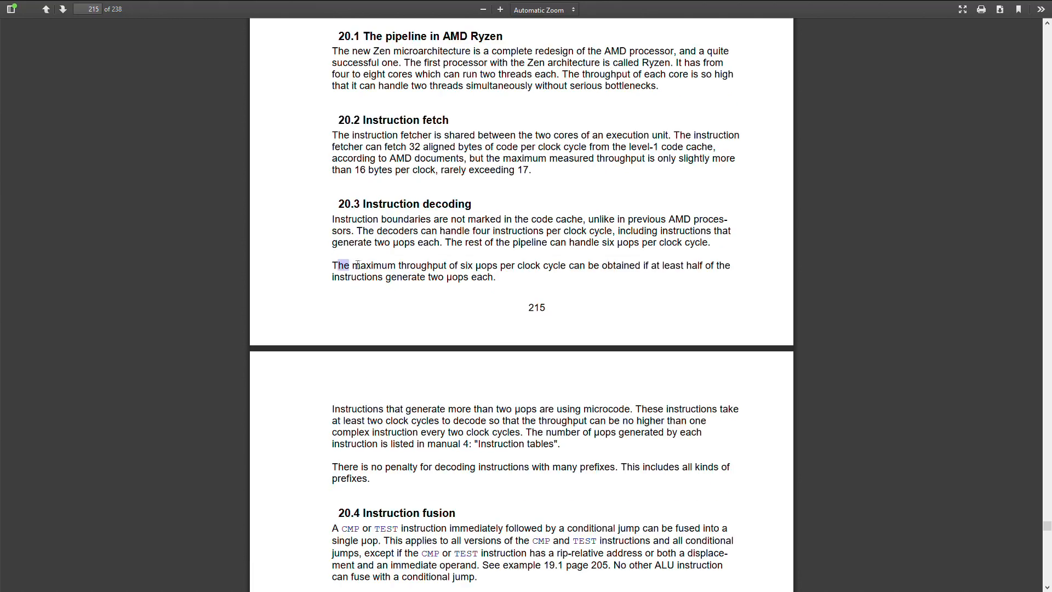
{"action": "left_click_drag", "start_coordinate": [352, 265], "coordinate": [566, 265]}
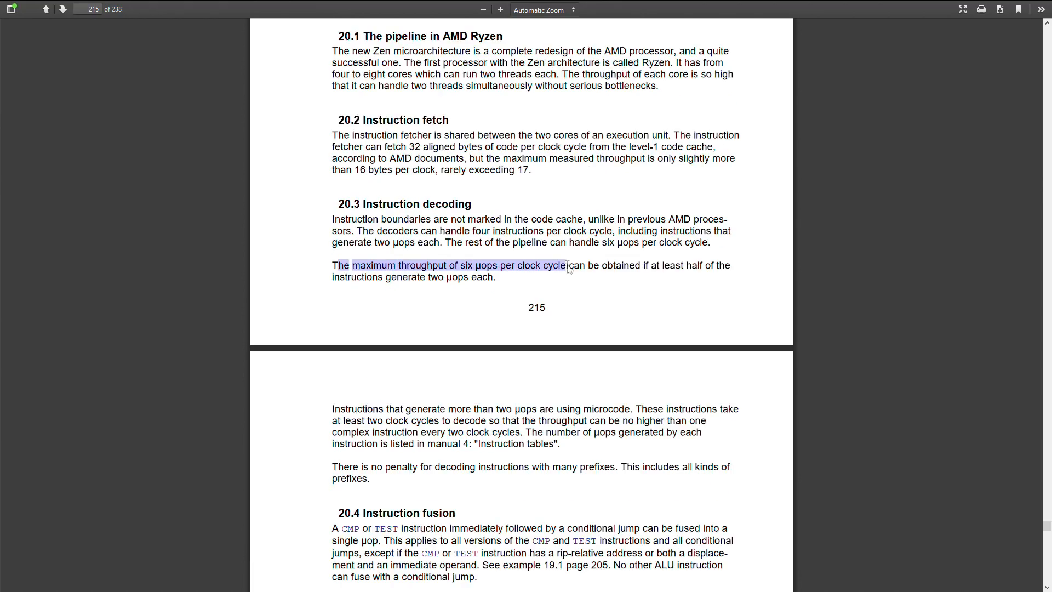
{"action": "left_click_drag", "start_coordinate": [566, 265], "coordinate": [715, 265]}
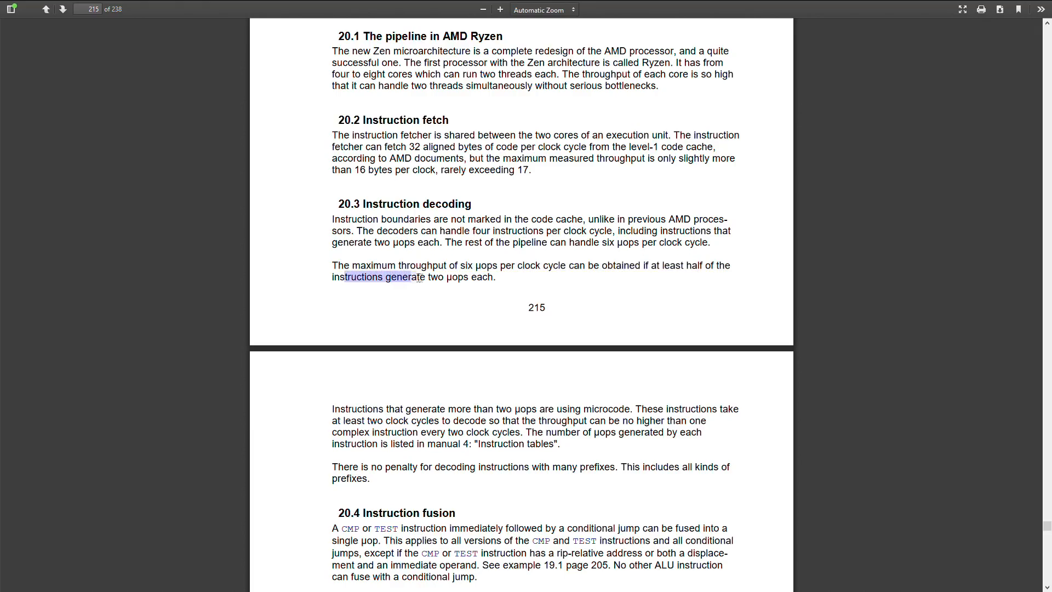
{"action": "left_click", "coordinate": [471, 308]}
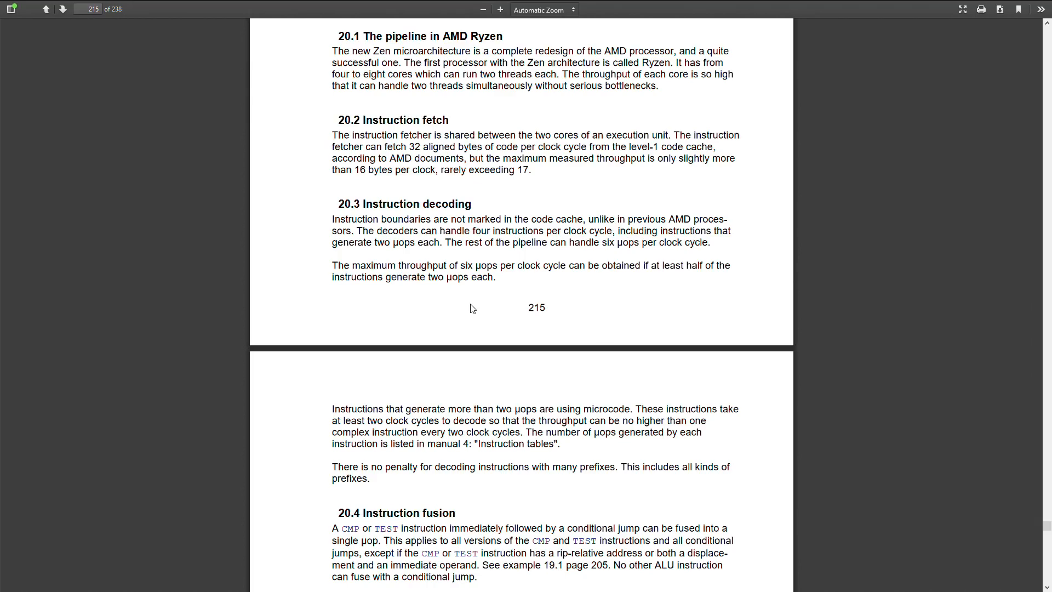
- Scroll toward the Skylake execution units section on page 152
{"action": "scroll", "scroll_direction": "down", "scroll_amount": 3}
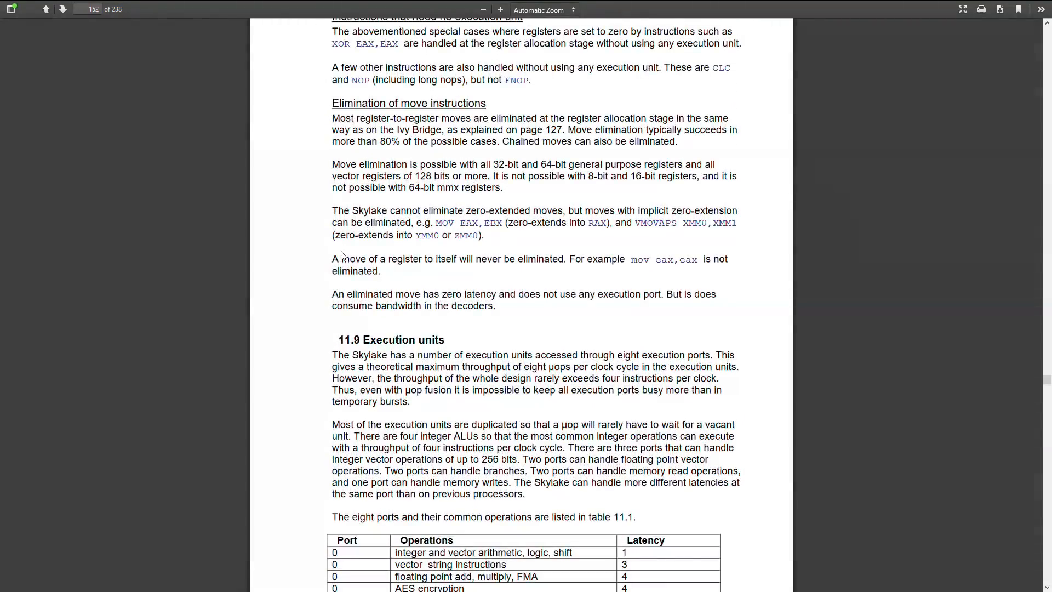
- Highlight Skylake's eight µops per clock theoretical maximum in section 11.9
{"action": "scroll", "scroll_direction": "down", "scroll_amount": 3}
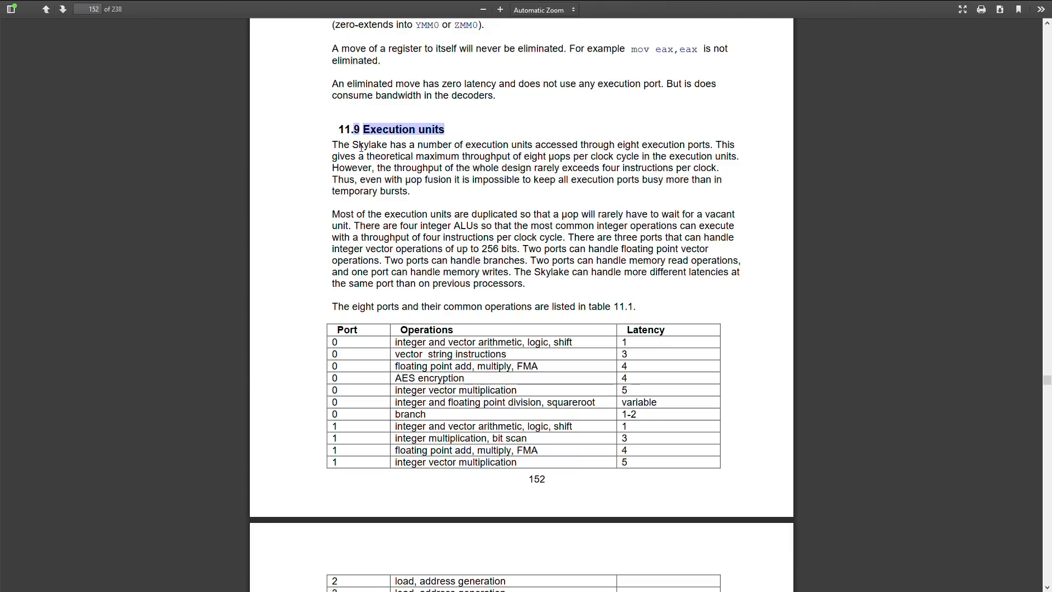
{"action": "mouse_move", "coordinate": [524, 142]}
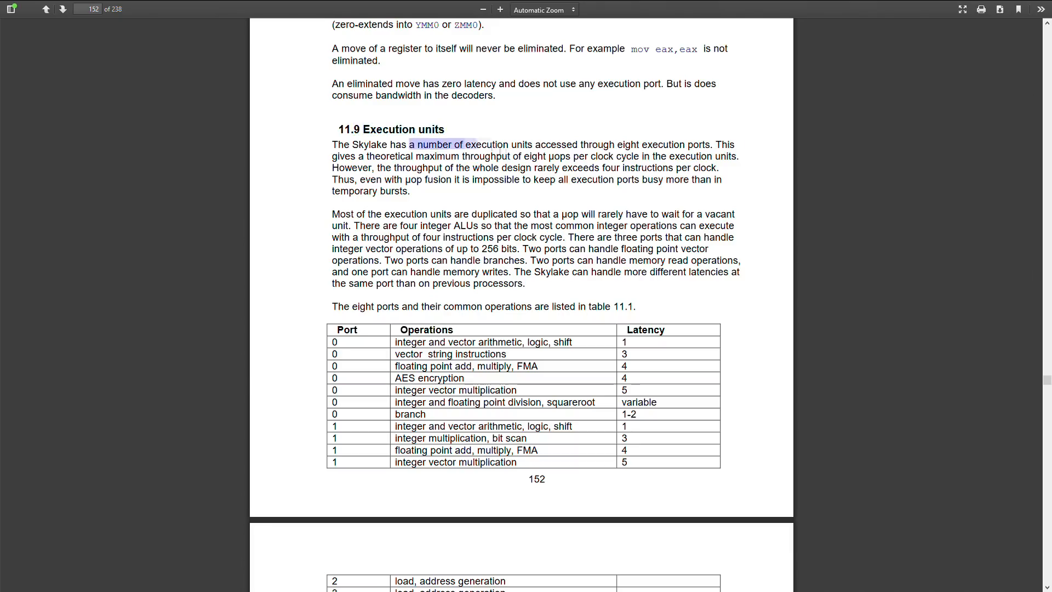
{"action": "left_click_drag", "start_coordinate": [471, 144], "coordinate": [733, 143]}
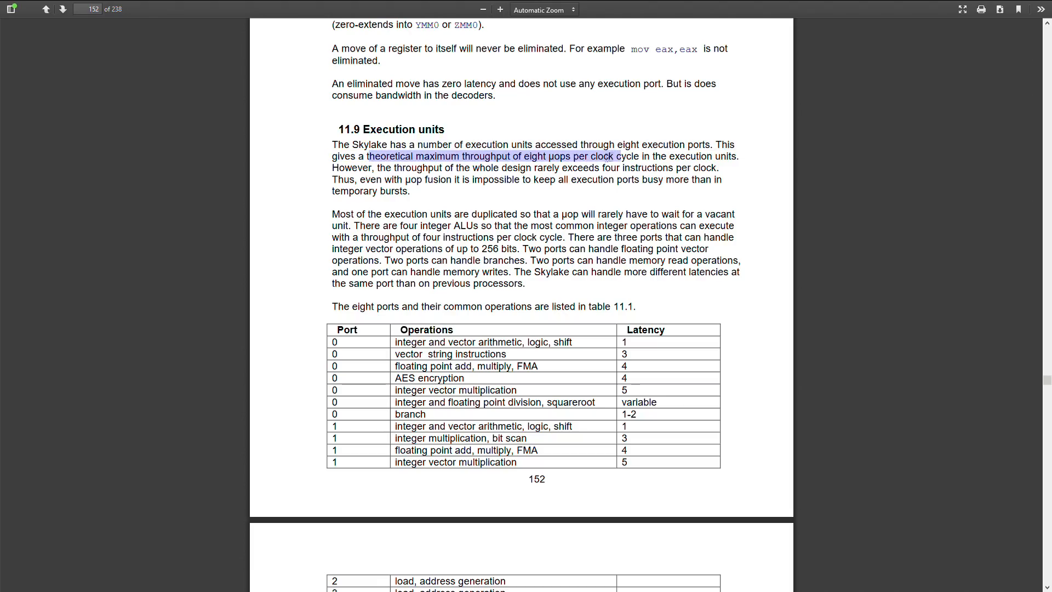
{"action": "mouse_move", "coordinate": [519, 197]}
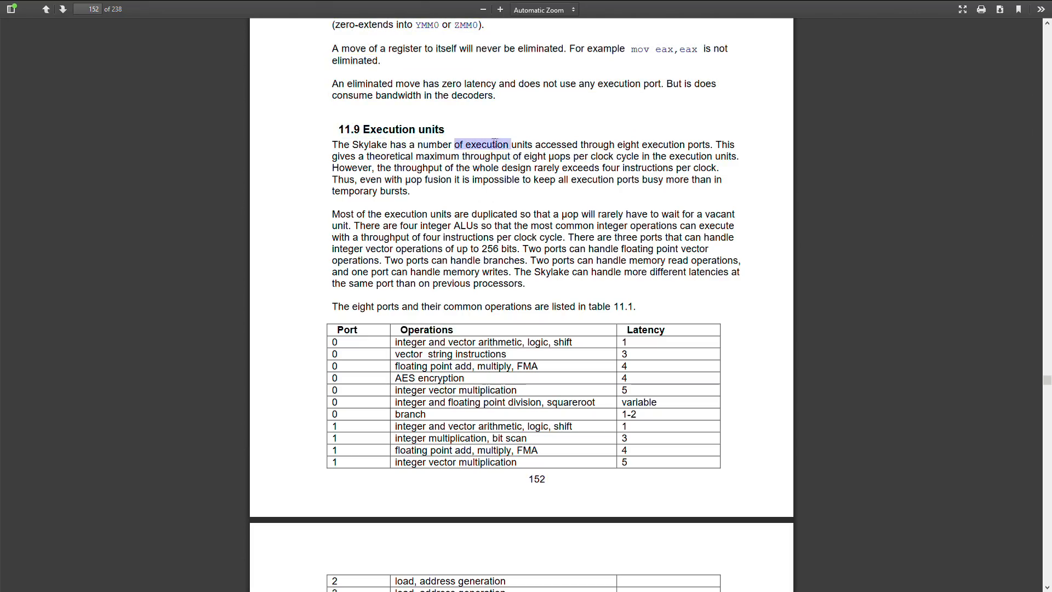
{"action": "left_click_drag", "start_coordinate": [510, 144], "coordinate": [684, 145]}
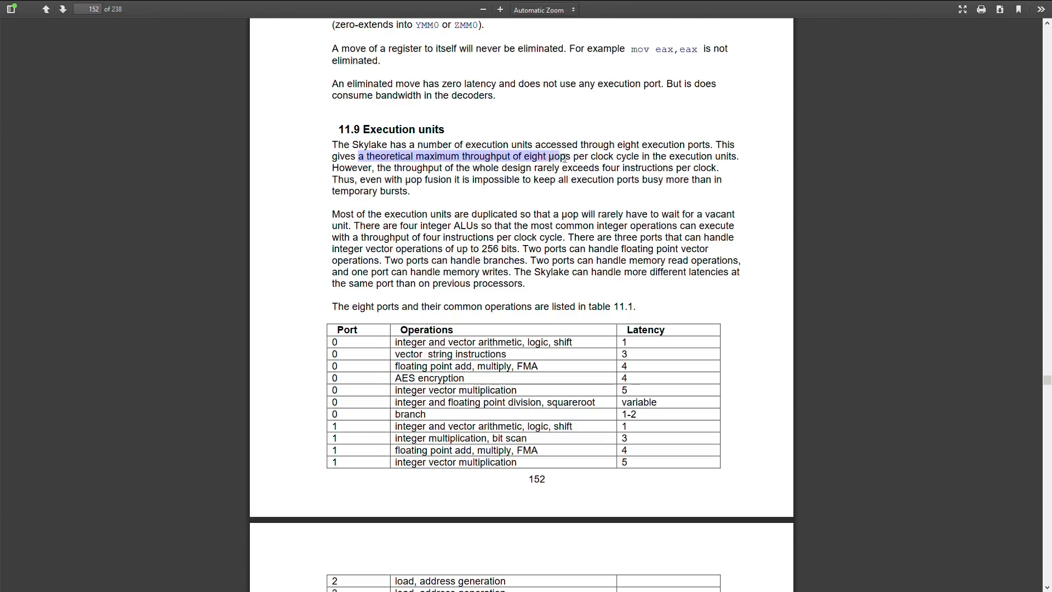
- Highlight the eight µops per clock and four instructions per clock sentences
{"action": "left_click_drag", "start_coordinate": [552, 157], "coordinate": [711, 157]}
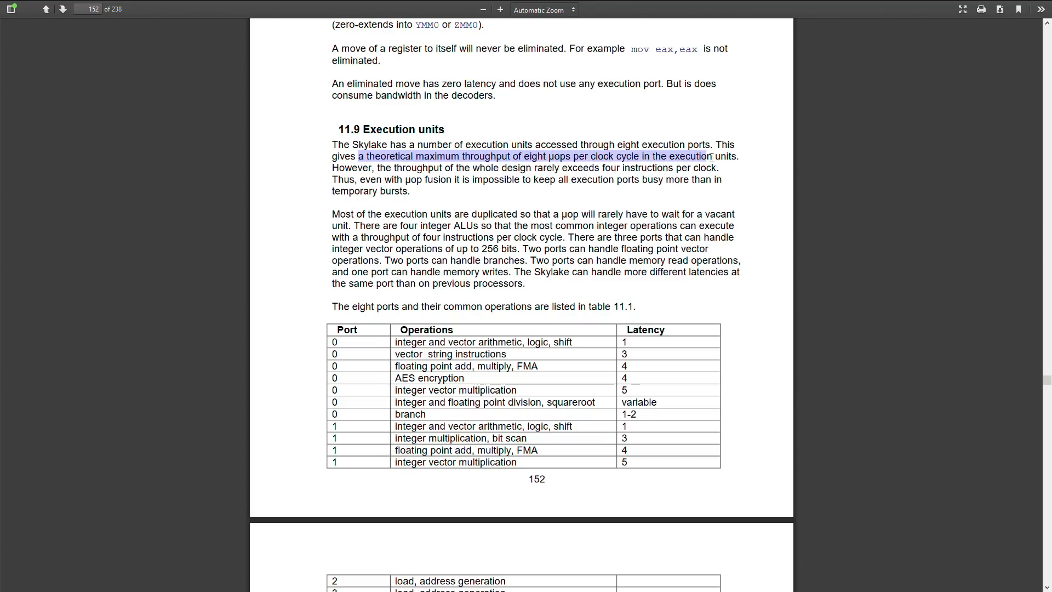
{"action": "left_click_drag", "start_coordinate": [711, 156], "coordinate": [423, 168]}
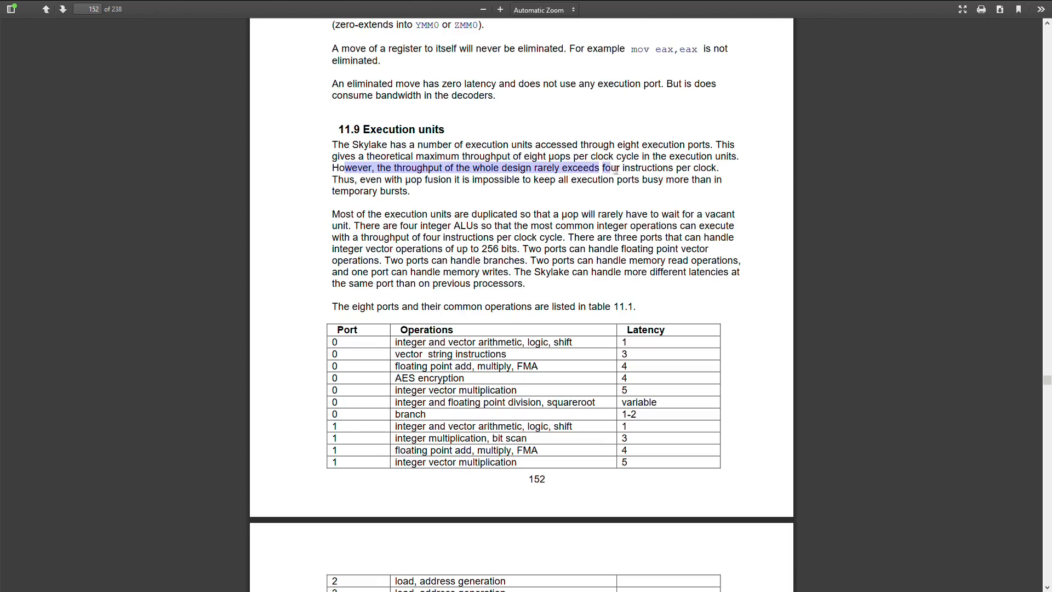
{"action": "left_click_drag", "start_coordinate": [609, 168], "coordinate": [718, 168]}
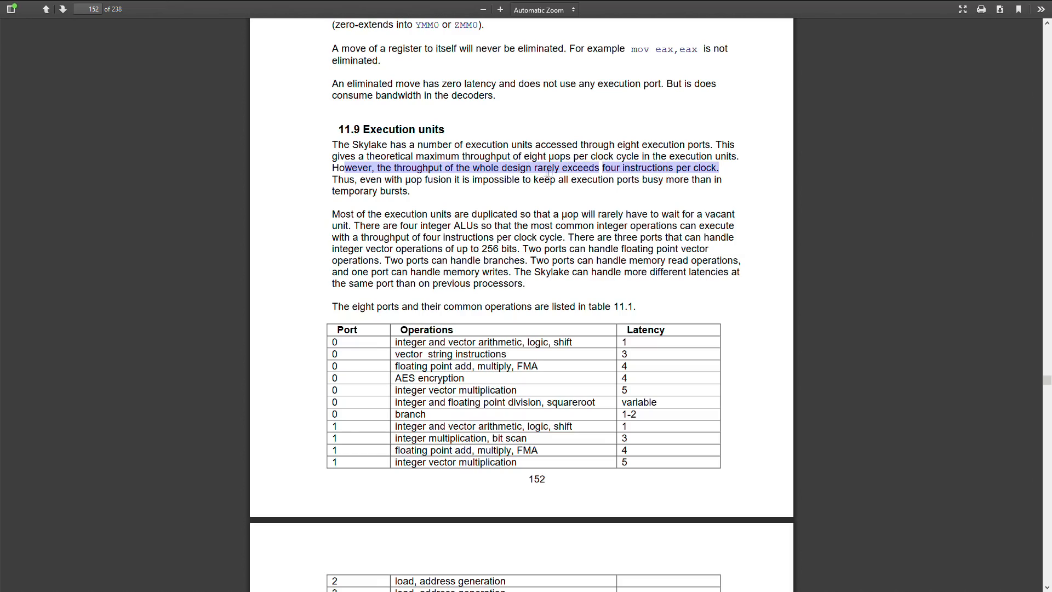
{"action": "scroll", "scroll_direction": "down", "scroll_amount": 3}
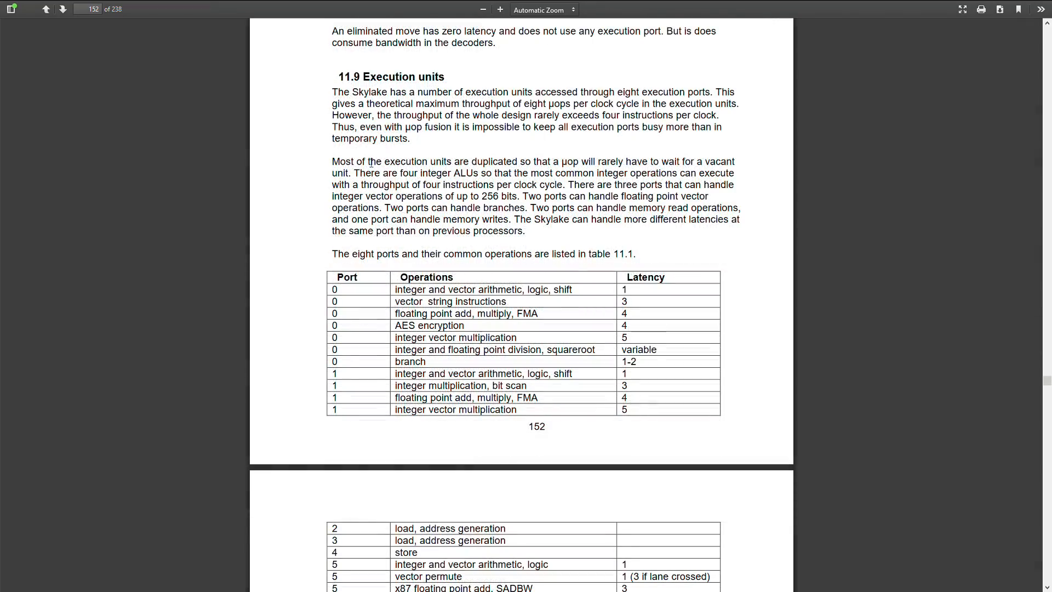
{"action": "left_click_drag", "start_coordinate": [383, 172], "coordinate": [553, 172]}
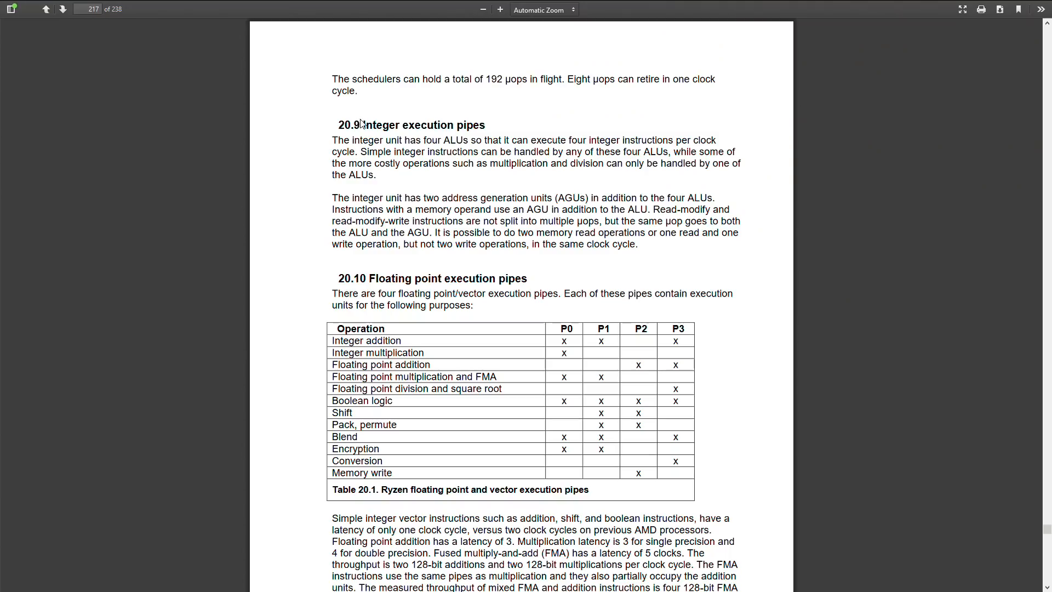
- Select the sentence about Ryzen's integer unit having four ALUs on page 217
{"action": "left_click_drag", "start_coordinate": [331, 140], "coordinate": [420, 139]}
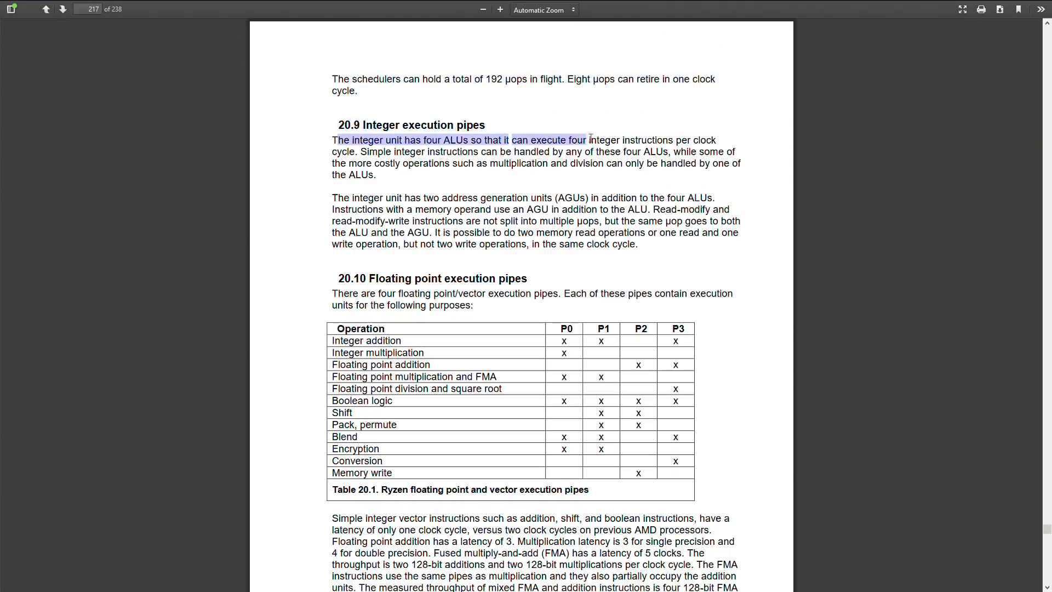
{"action": "left_click", "coordinate": [366, 149]}
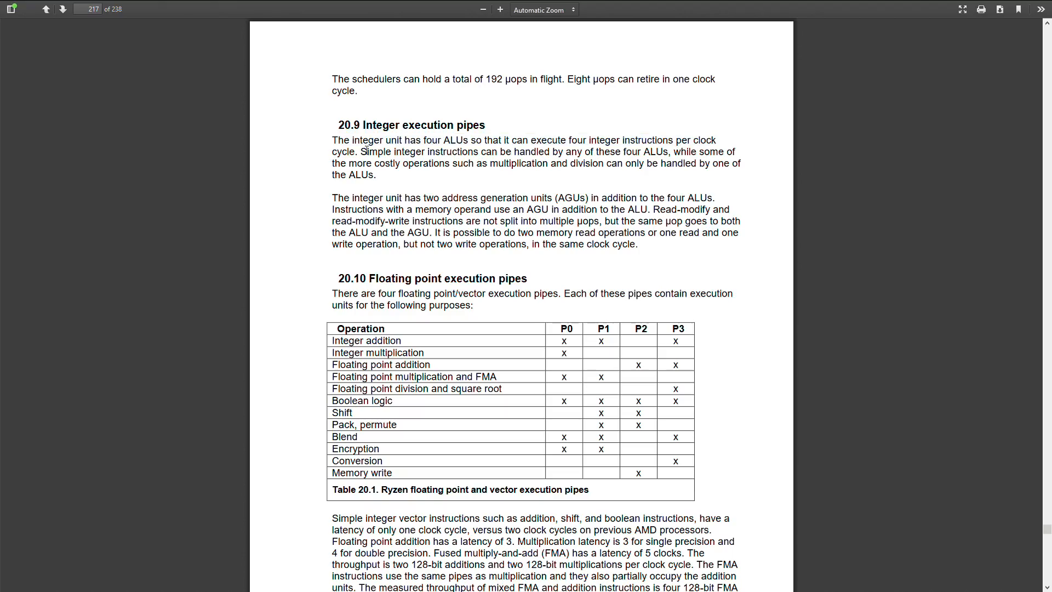
{"action": "left_click_drag", "start_coordinate": [364, 151], "coordinate": [611, 152]}
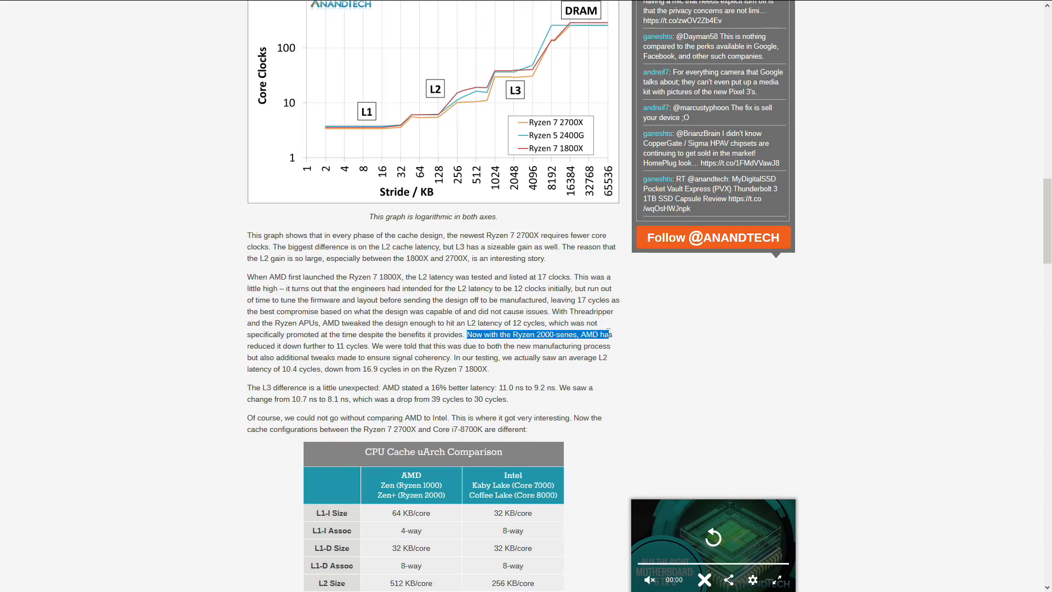
- Return to the PDF at page 158, section 11.15 Bottlenecks in Skylake
{"action": "left_click", "coordinate": [277, 348]}
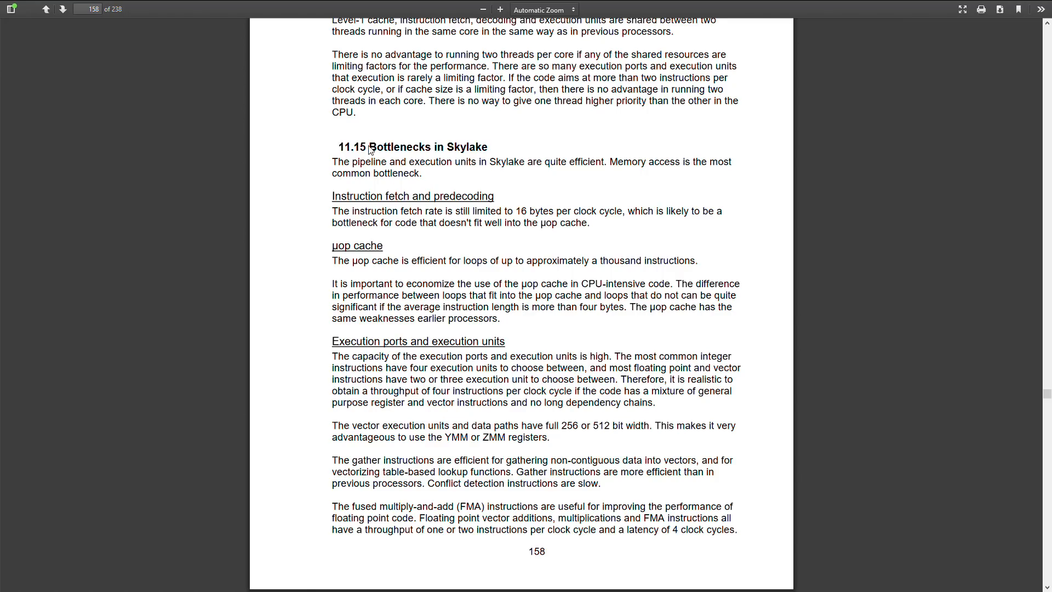
{"action": "left_click_drag", "start_coordinate": [372, 146], "coordinate": [489, 146]}
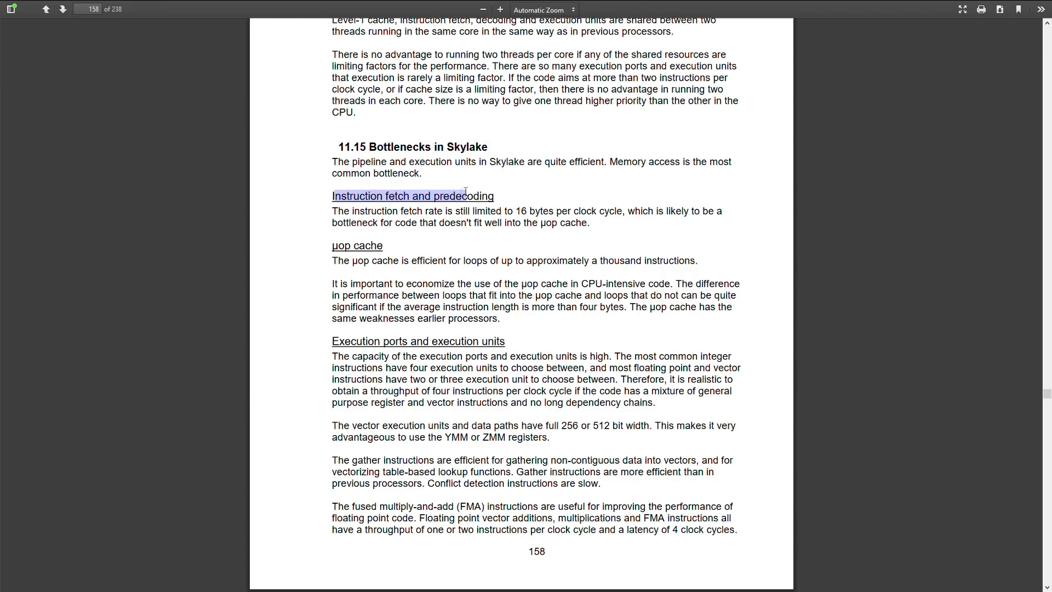
{"action": "left_click_drag", "start_coordinate": [387, 211], "coordinate": [555, 211]}
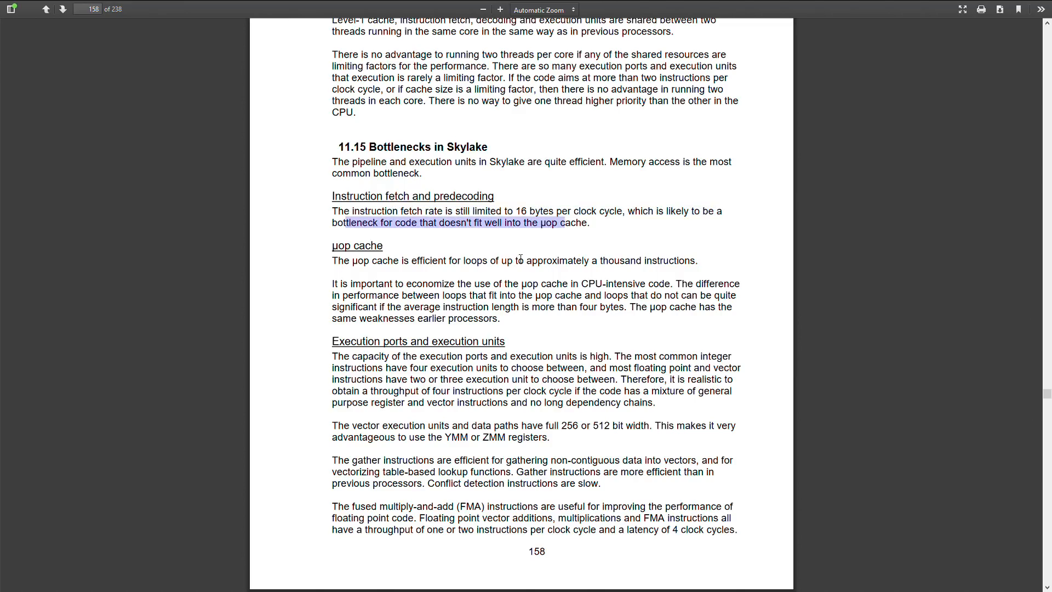
{"action": "left_click_drag", "start_coordinate": [518, 261], "coordinate": [435, 261]}
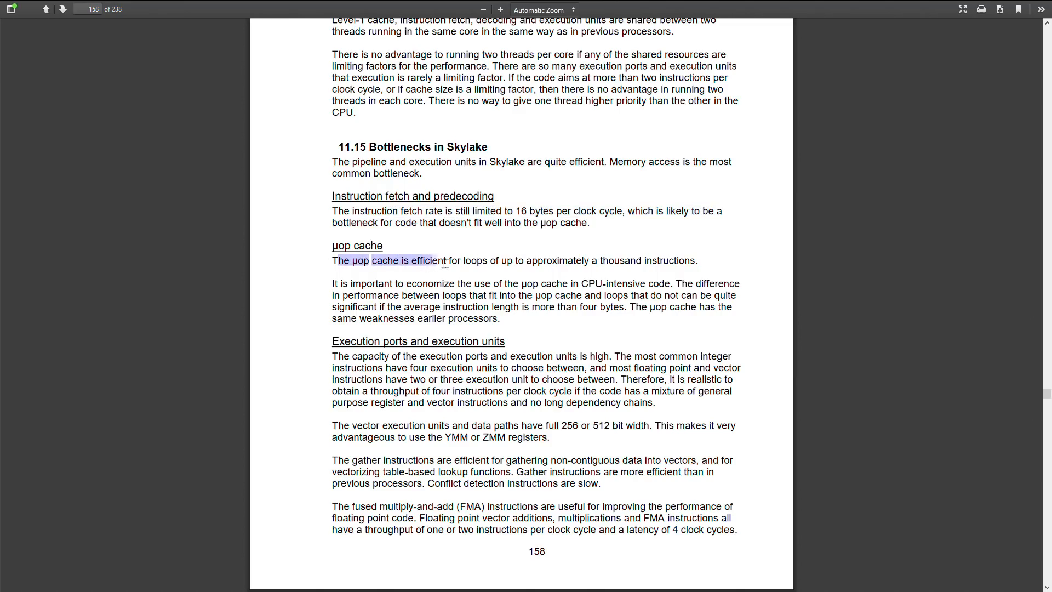
{"action": "left_click_drag", "start_coordinate": [446, 261], "coordinate": [696, 261]}
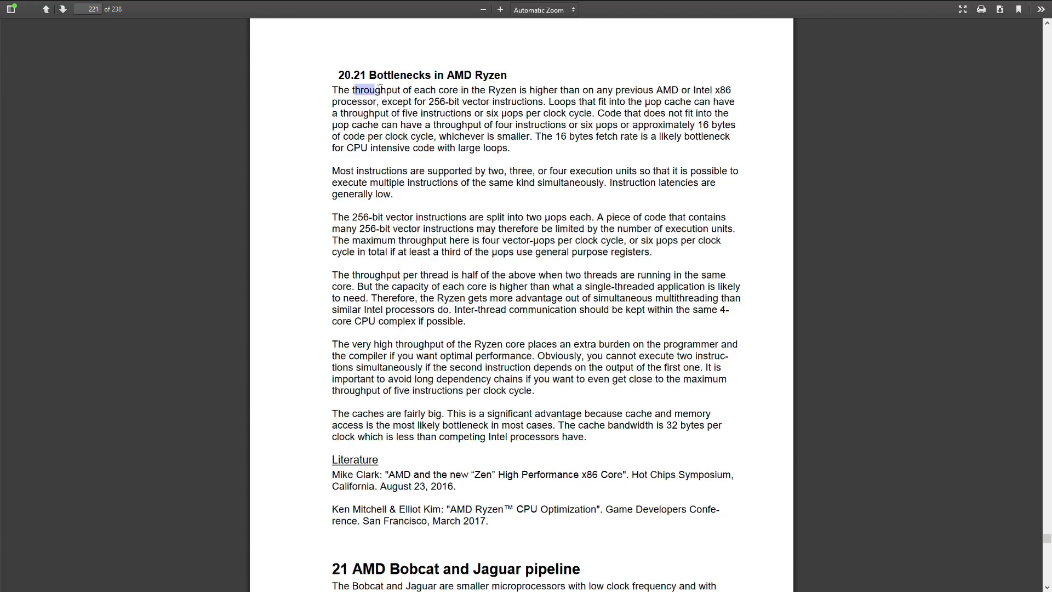
- Highlight 'throughput', 'Intel x86' and the 'five instructions or six µops' phrase in the opening text
{"action": "left_click_drag", "start_coordinate": [362, 90], "coordinate": [728, 90]}
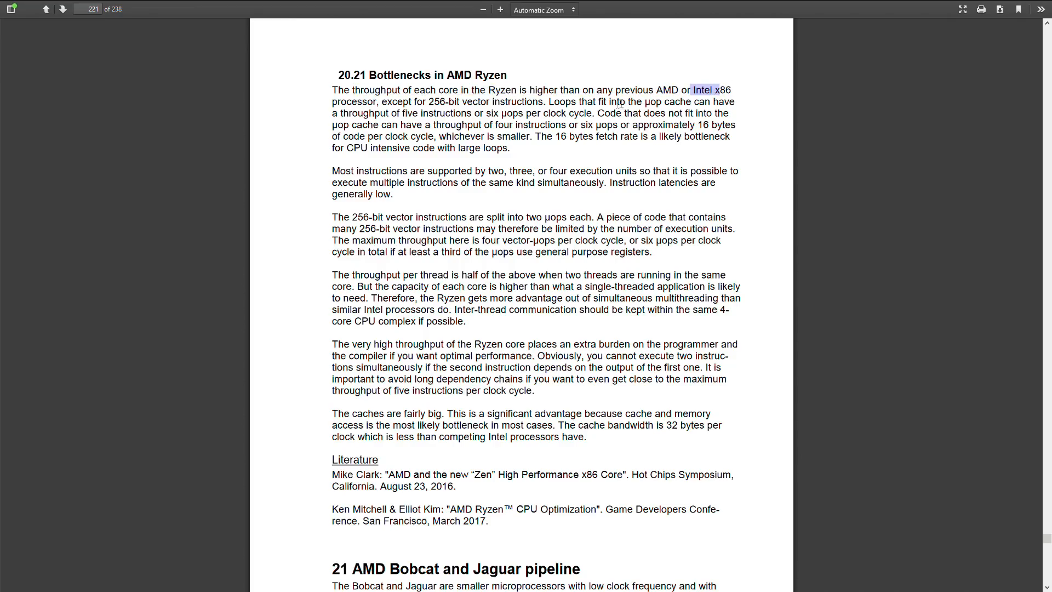
{"action": "left_click_drag", "start_coordinate": [693, 89], "coordinate": [718, 100]}
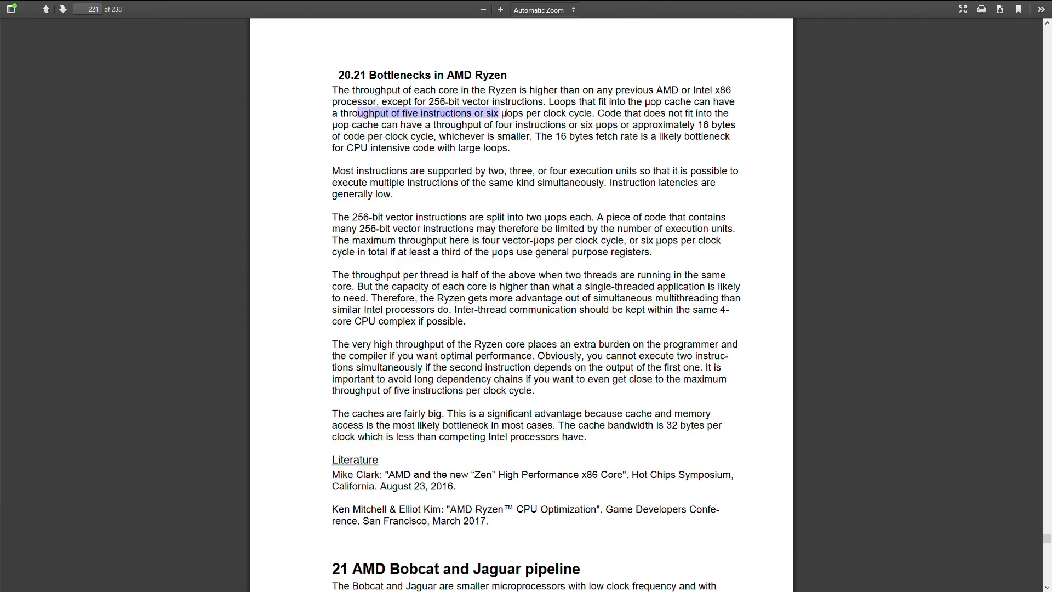
{"action": "left_click_drag", "start_coordinate": [500, 113], "coordinate": [577, 113]}
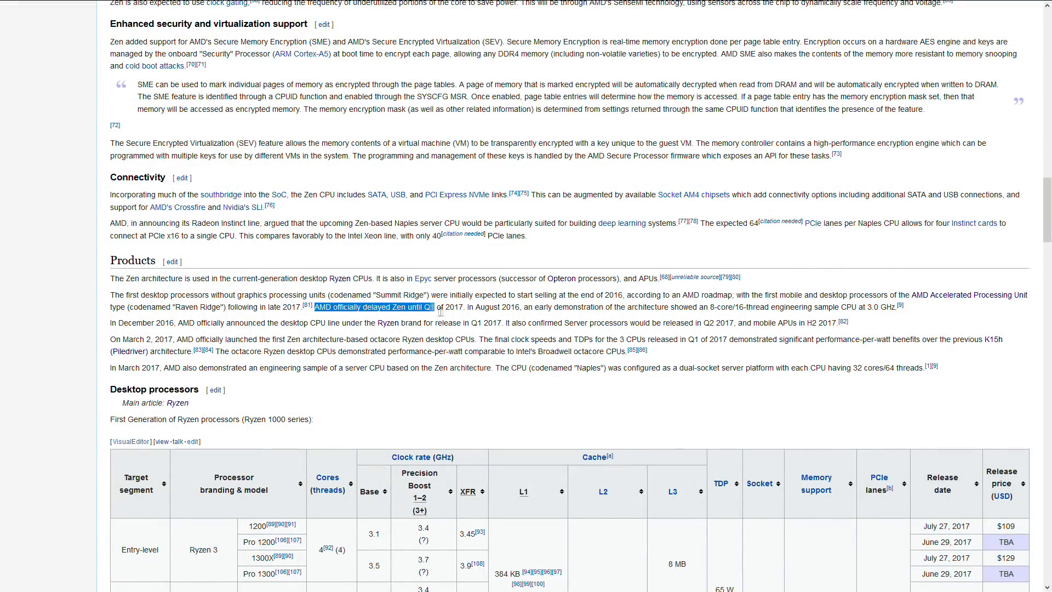
- Follow the link to the Zen 2 article and highlight part of its opening paragraph
{"action": "left_click", "coordinate": [483, 274]}
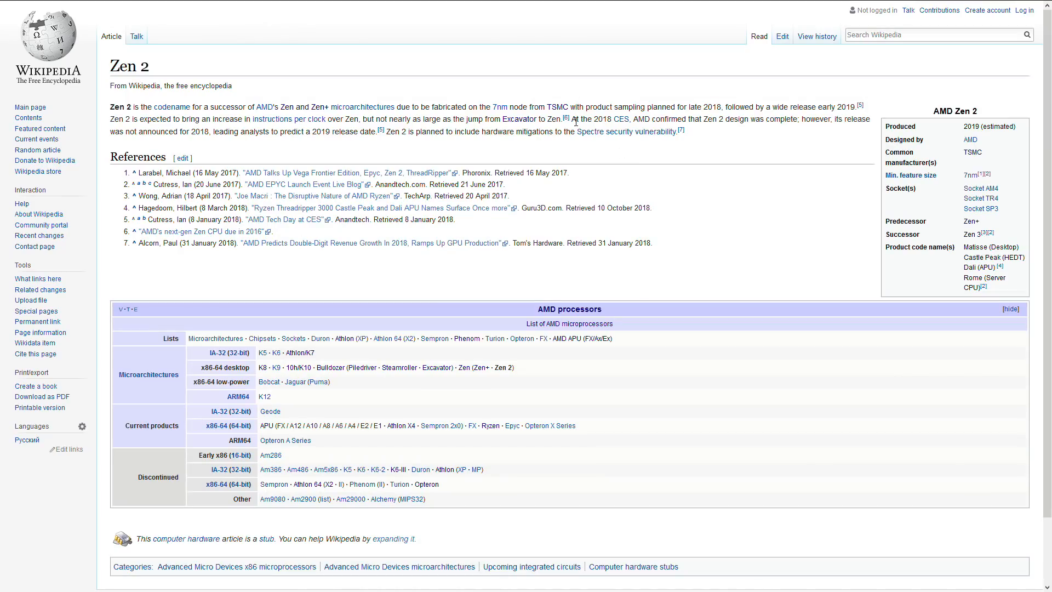
{"action": "left_click_drag", "start_coordinate": [574, 118], "coordinate": [626, 118]}
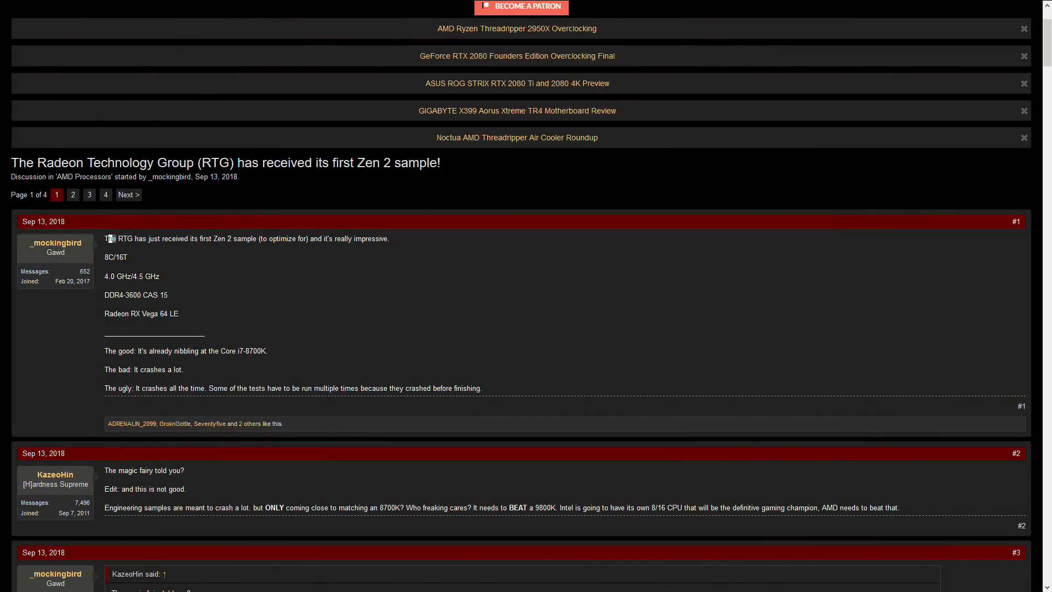
{"action": "left_click_drag", "start_coordinate": [106, 238], "coordinate": [247, 238]}
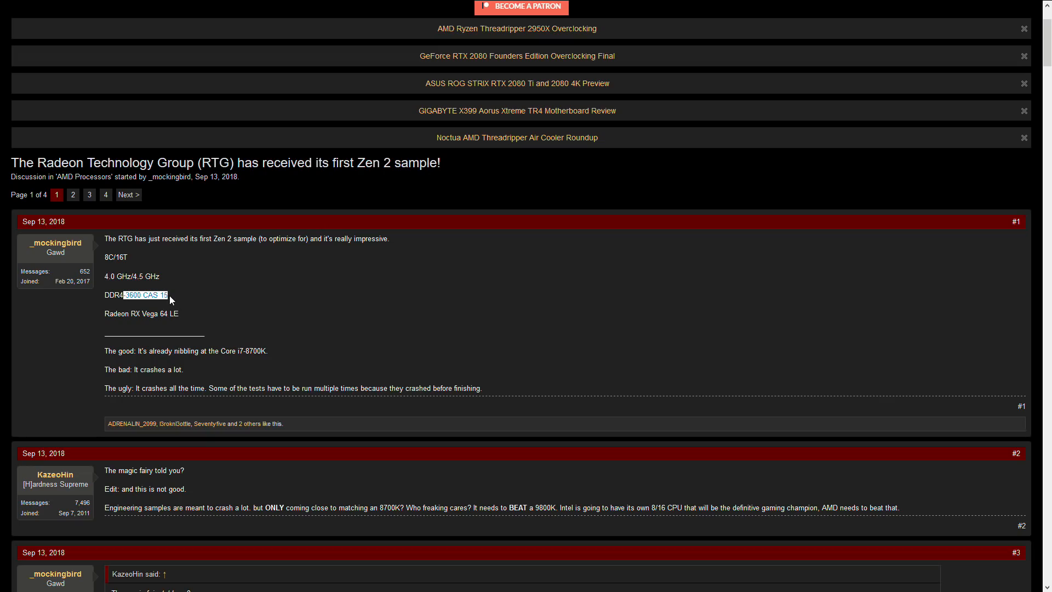
{"action": "scroll", "scroll_direction": "down", "scroll_amount": 3}
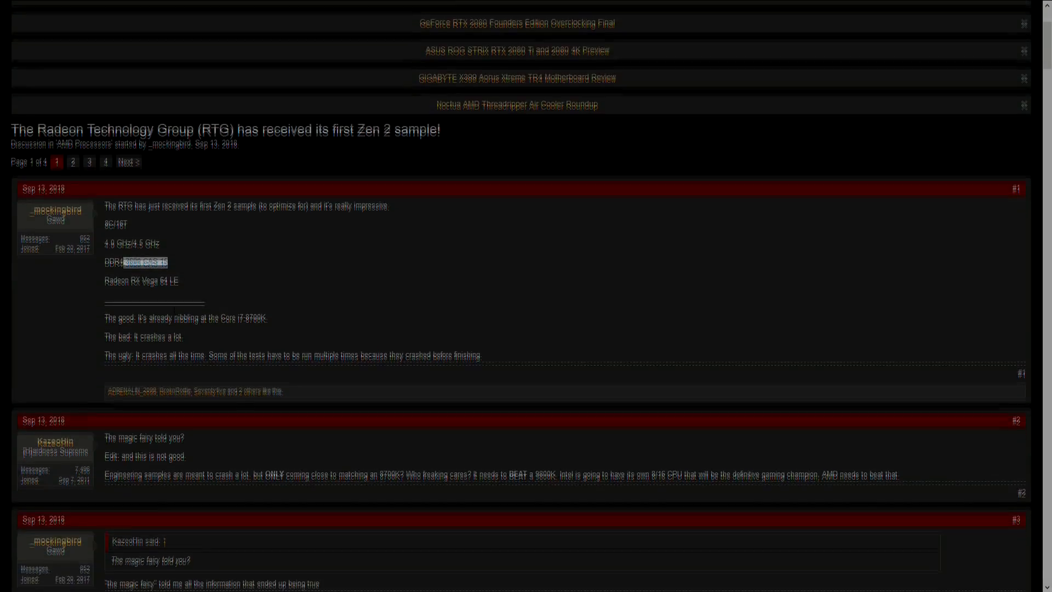